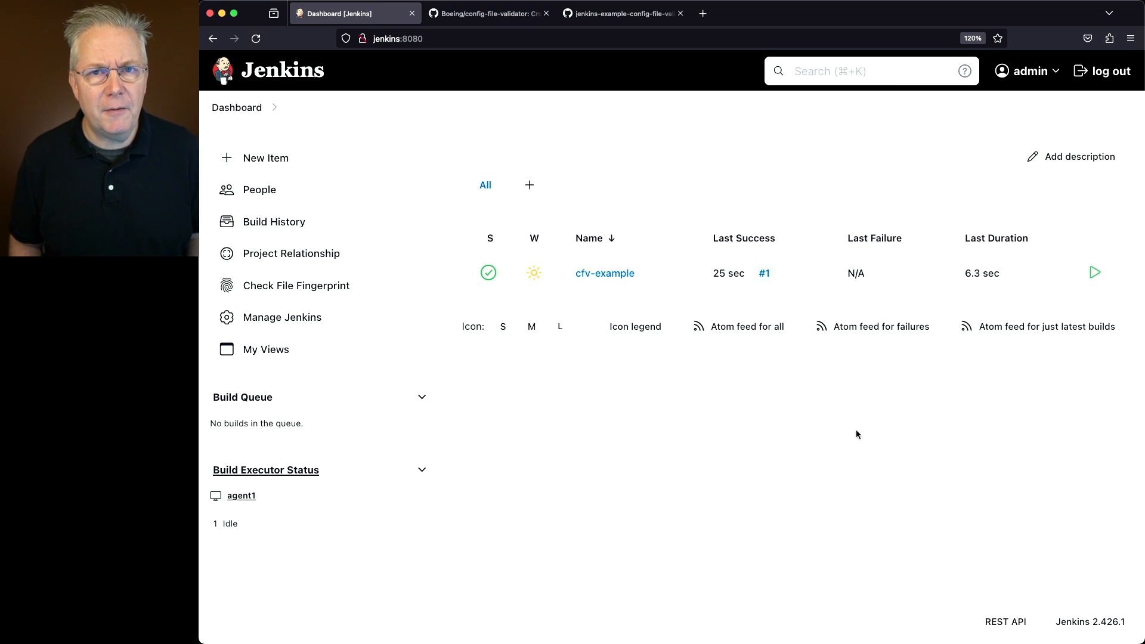
{"action": "mouse_move", "coordinate": [489, 13]}
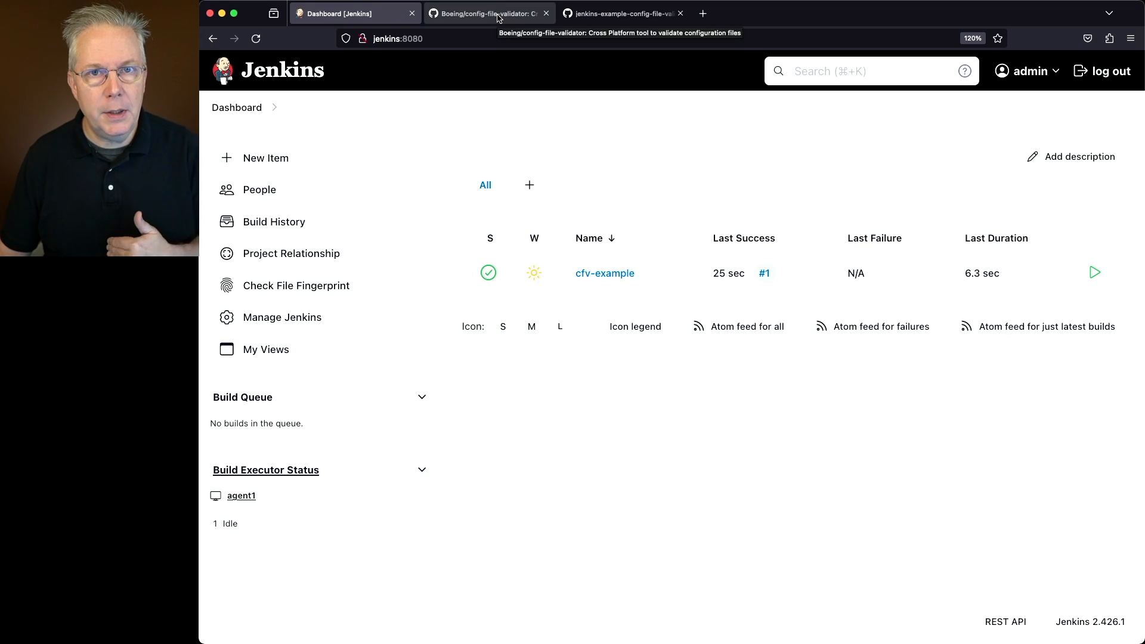
- Highlight the validator's one-line tagline and review the README down to supported formats and the Demo
{"action": "left_click", "coordinate": [488, 13]}
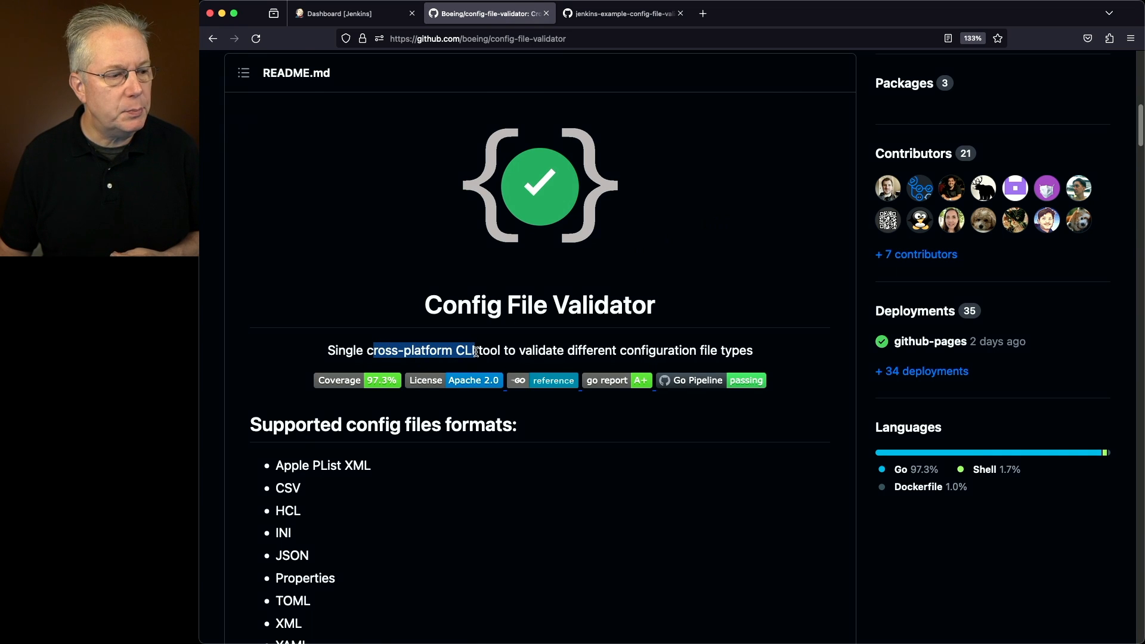
{"action": "left_click_drag", "start_coordinate": [474, 349], "coordinate": [529, 349]}
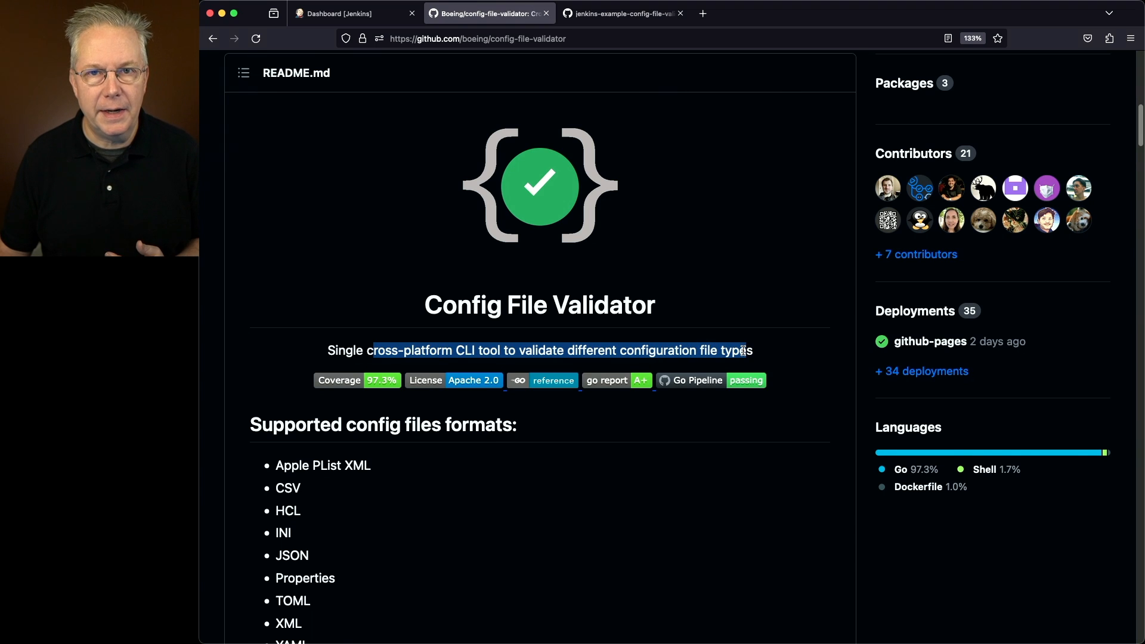
{"action": "scroll", "scroll_direction": "down", "scroll_amount": 3}
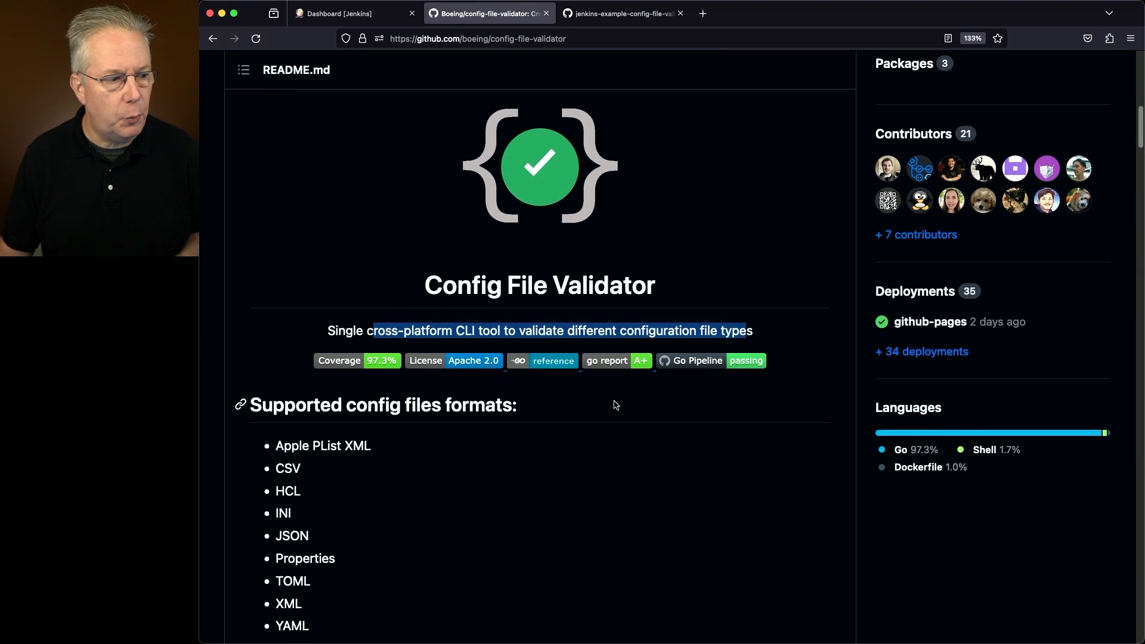
{"action": "scroll", "scroll_direction": "down", "scroll_amount": 3}
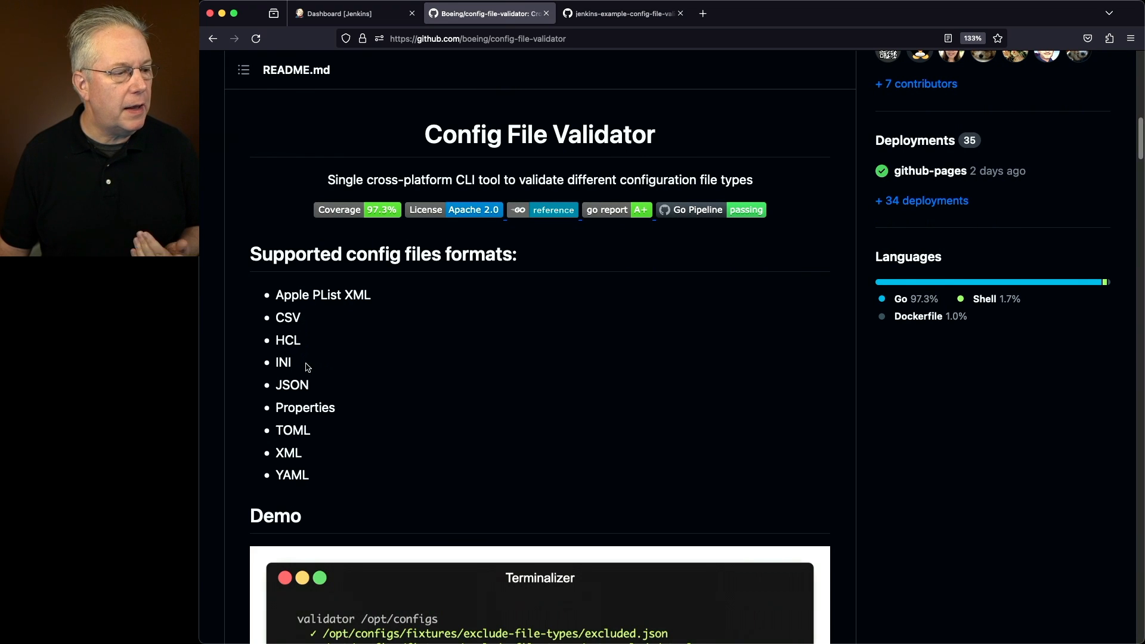
{"action": "scroll", "scroll_direction": "down", "scroll_amount": 3}
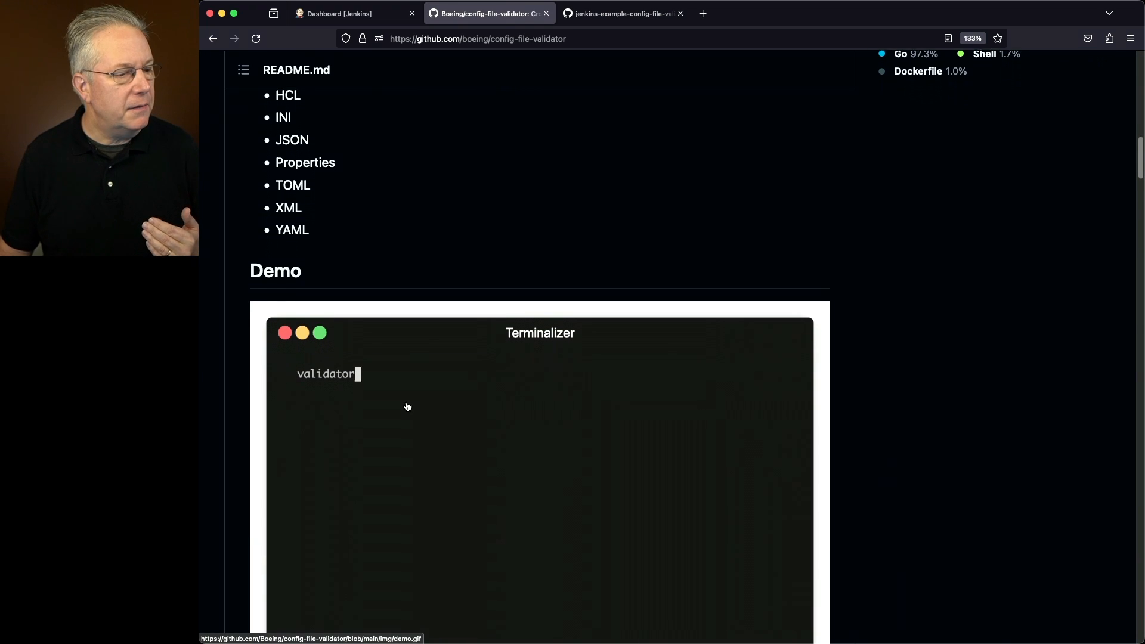
{"action": "scroll", "scroll_direction": "down", "scroll_amount": 3}
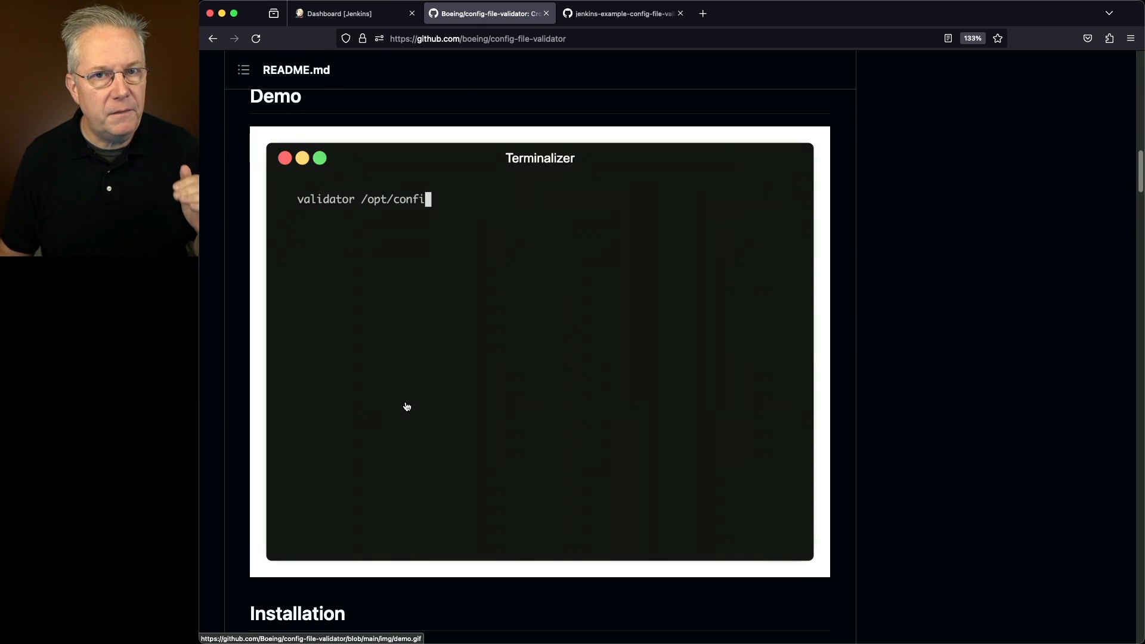
{"action": "scroll", "scroll_direction": "down", "scroll_amount": 3}
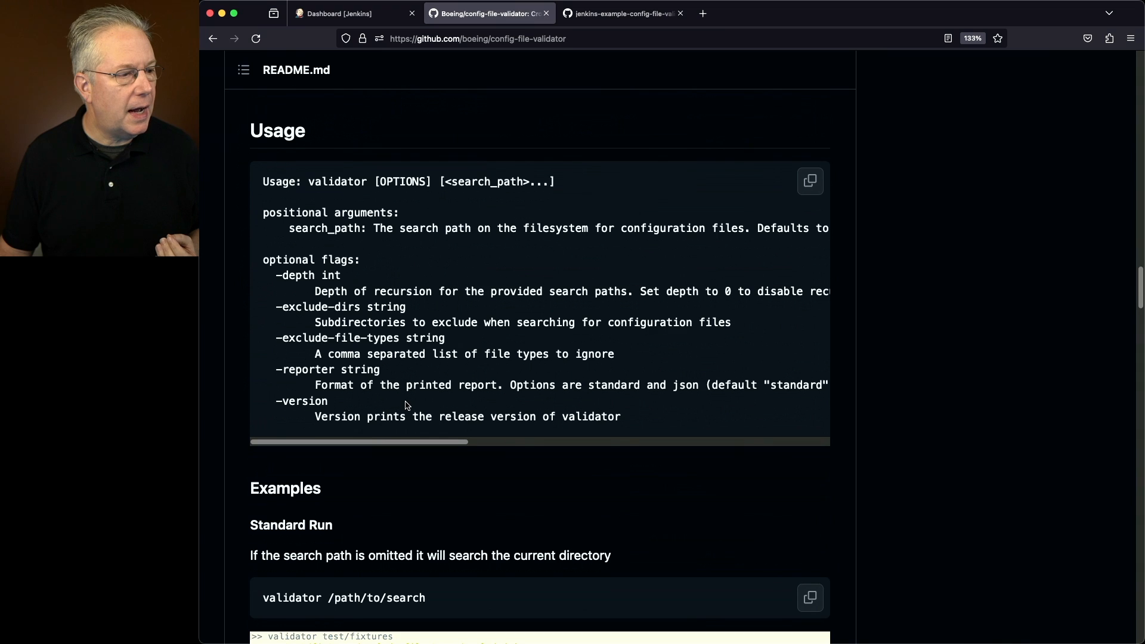
{"action": "scroll", "scroll_direction": "down", "scroll_amount": 3}
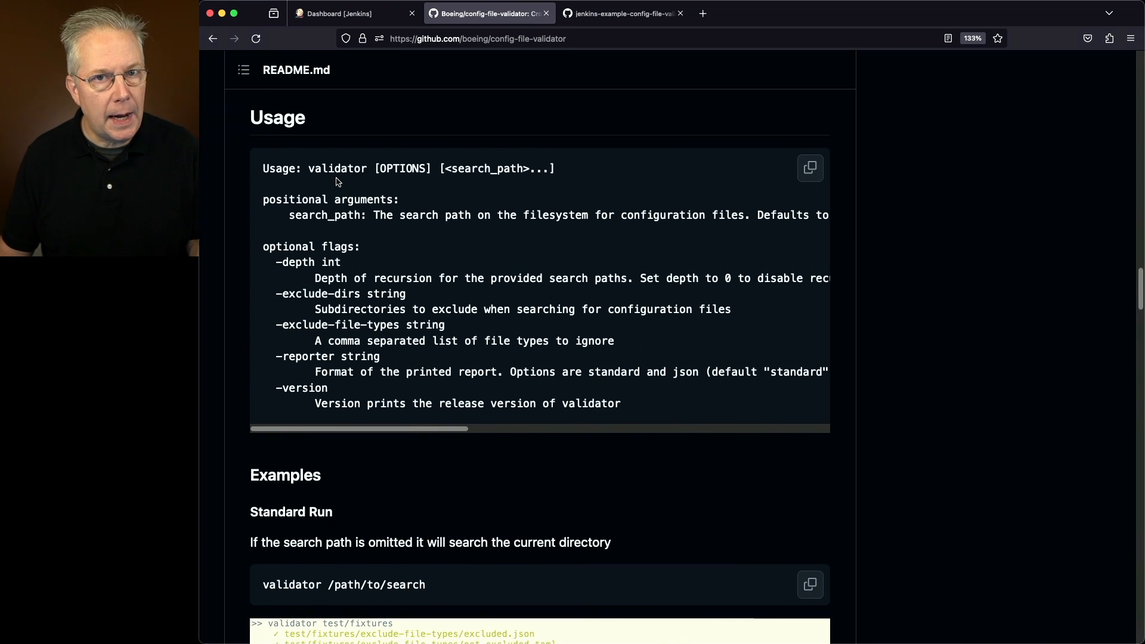
{"action": "mouse_move", "coordinate": [468, 190]}
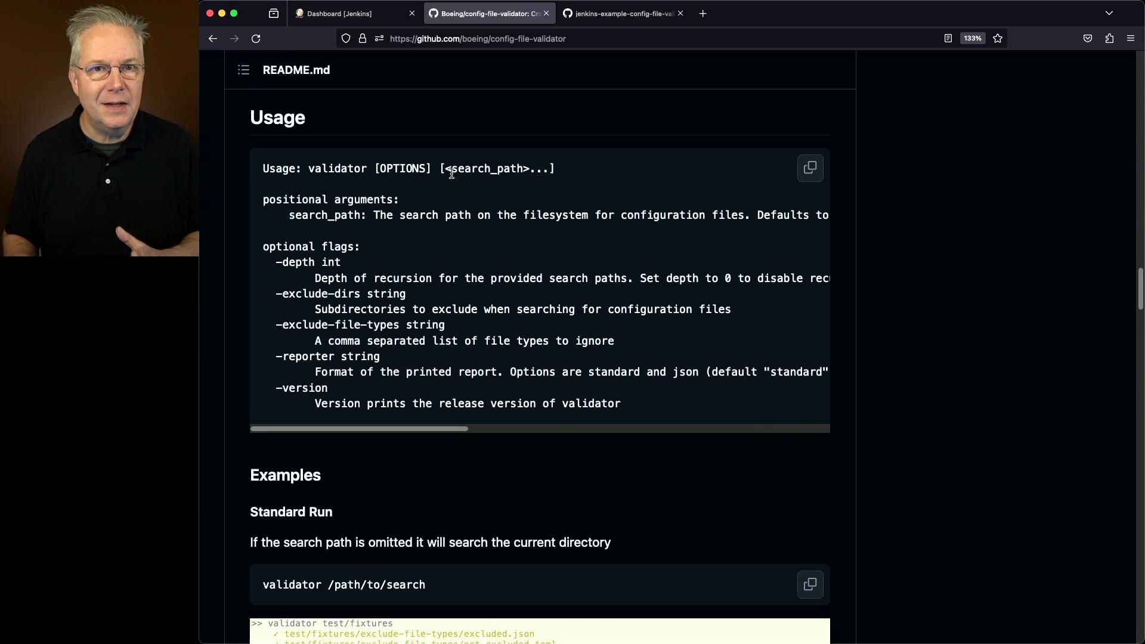
{"action": "mouse_move", "coordinate": [315, 329]}
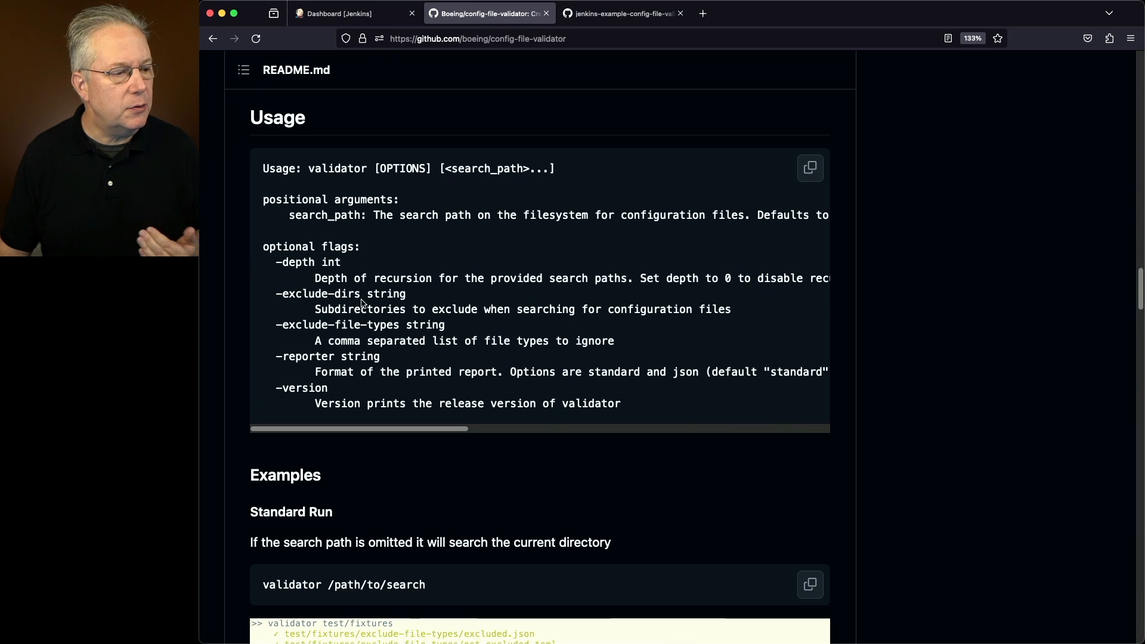
{"action": "mouse_move", "coordinate": [342, 337]}
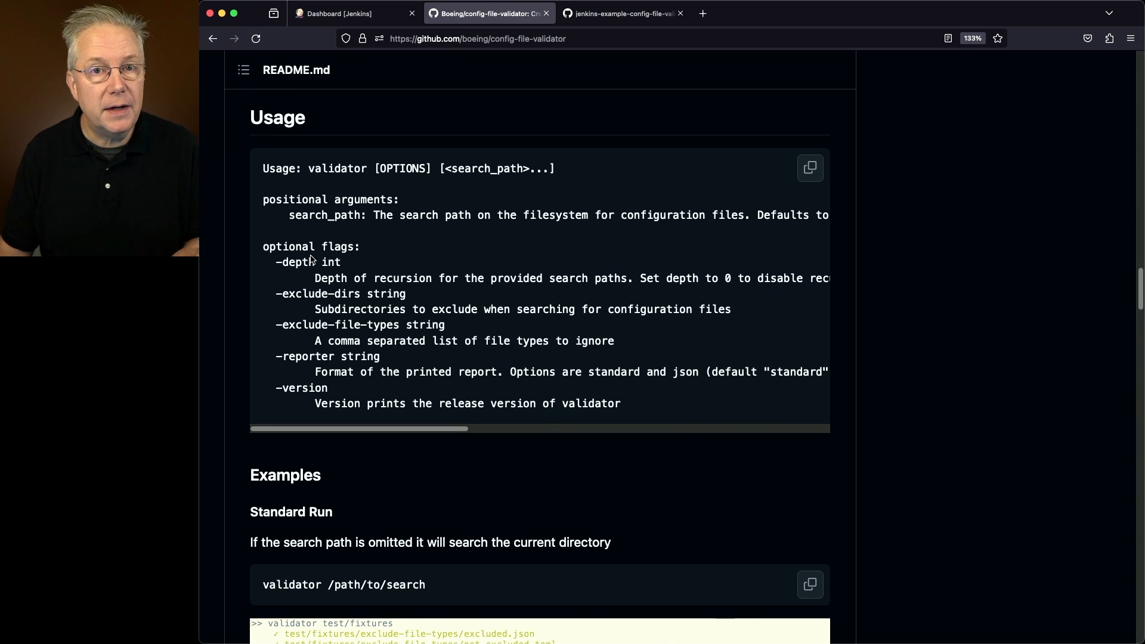
- Review the example repo's Jenkinsfile pipeline stages that run validator against the org folders
{"action": "left_click", "coordinate": [620, 13]}
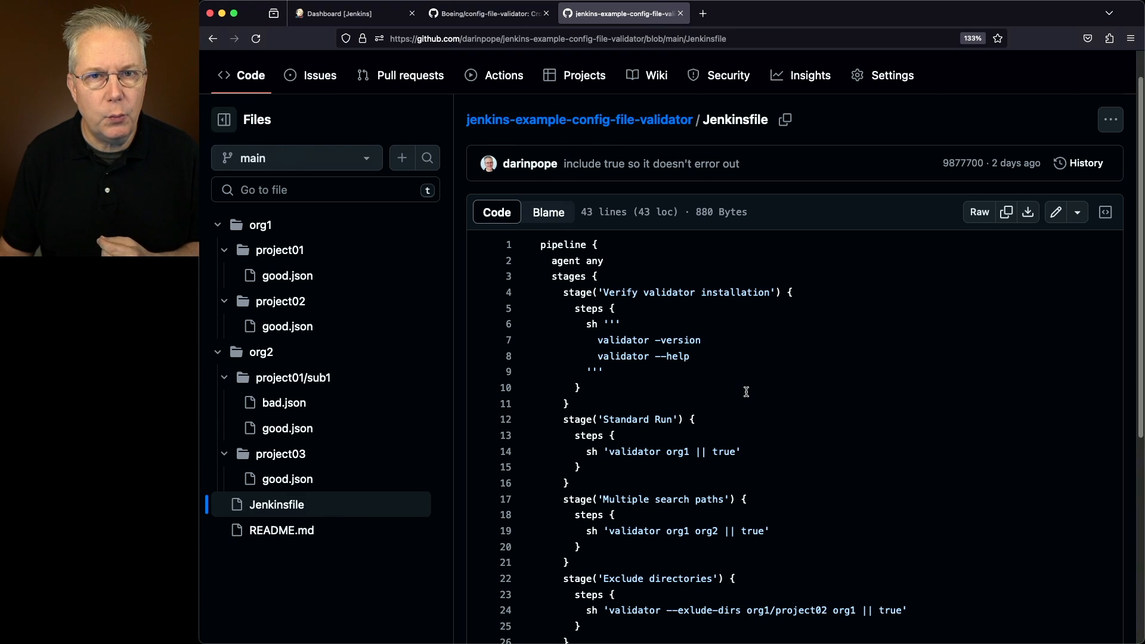
{"action": "scroll", "scroll_direction": "down", "scroll_amount": 3}
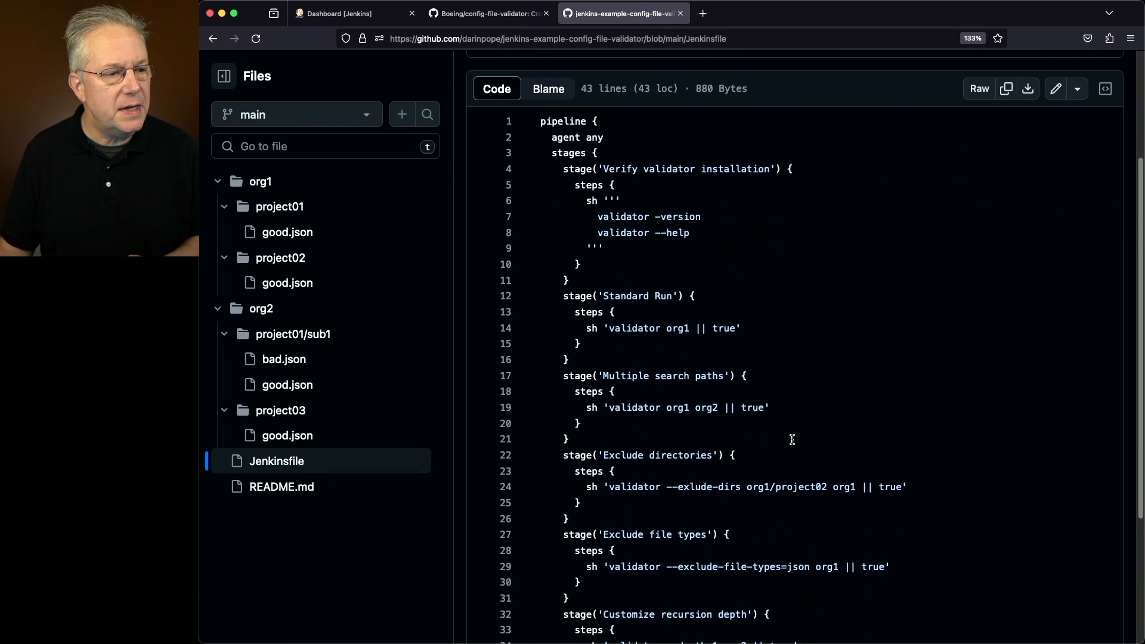
{"action": "scroll", "scroll_direction": "down", "scroll_amount": 3}
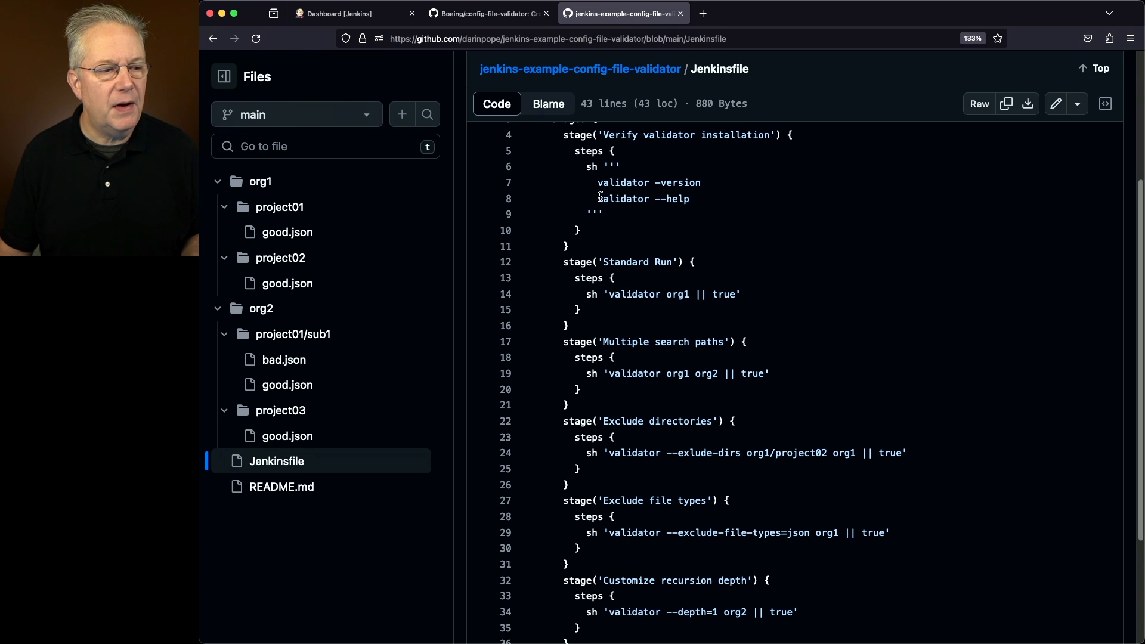
{"action": "mouse_move", "coordinate": [645, 203]}
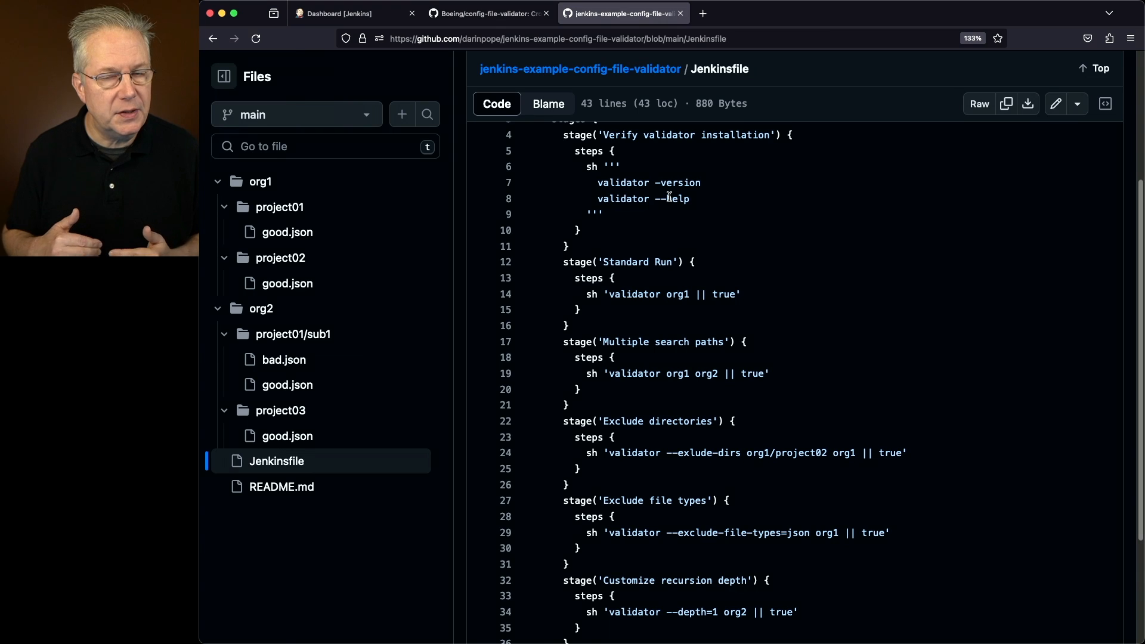
{"action": "scroll", "scroll_direction": "down", "scroll_amount": 3}
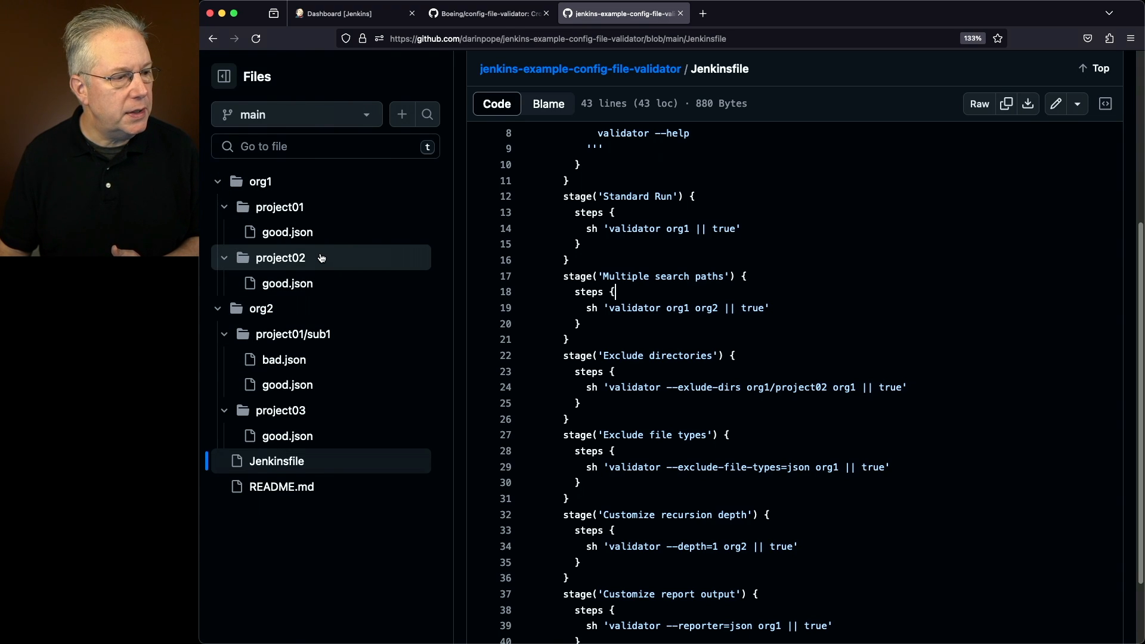
{"action": "mouse_move", "coordinate": [342, 334]}
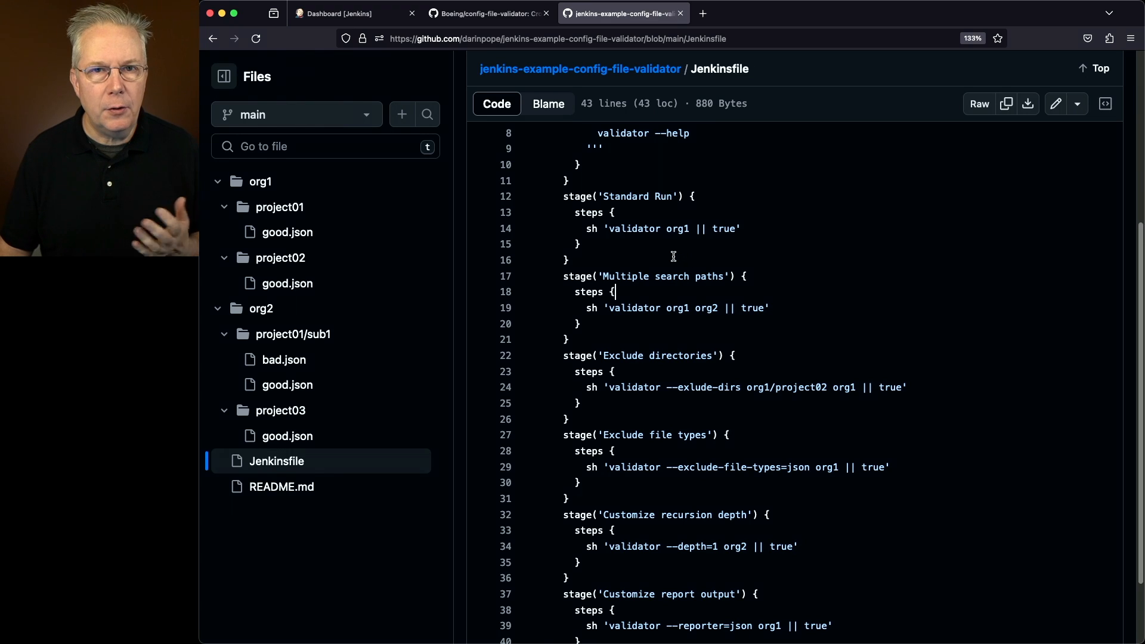
{"action": "mouse_move", "coordinate": [718, 233]}
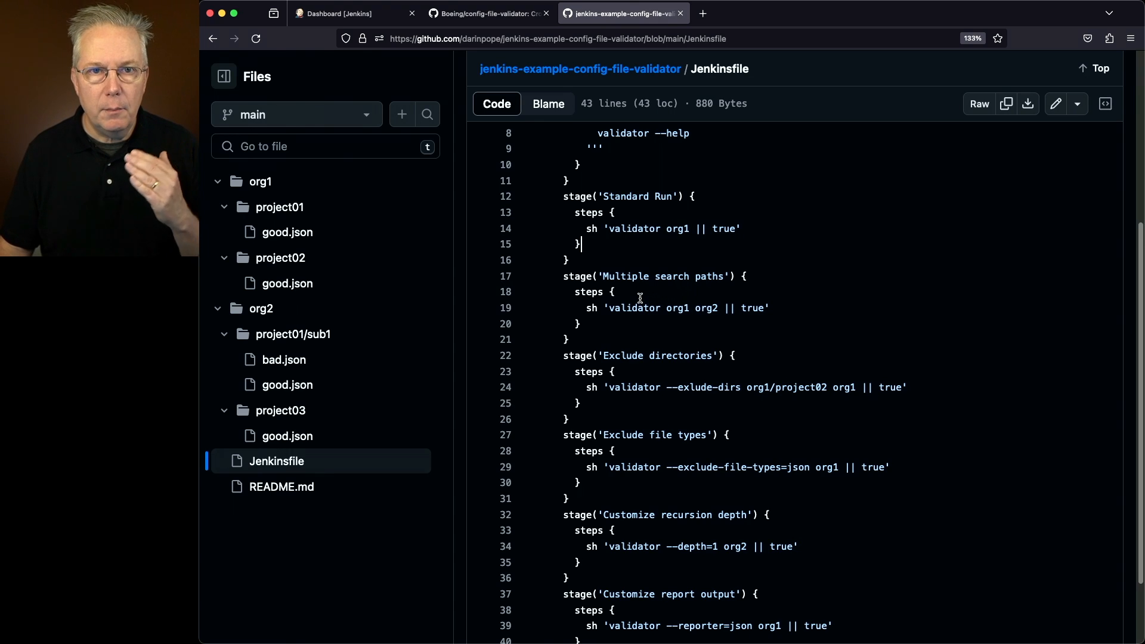
{"action": "mouse_move", "coordinate": [613, 307]}
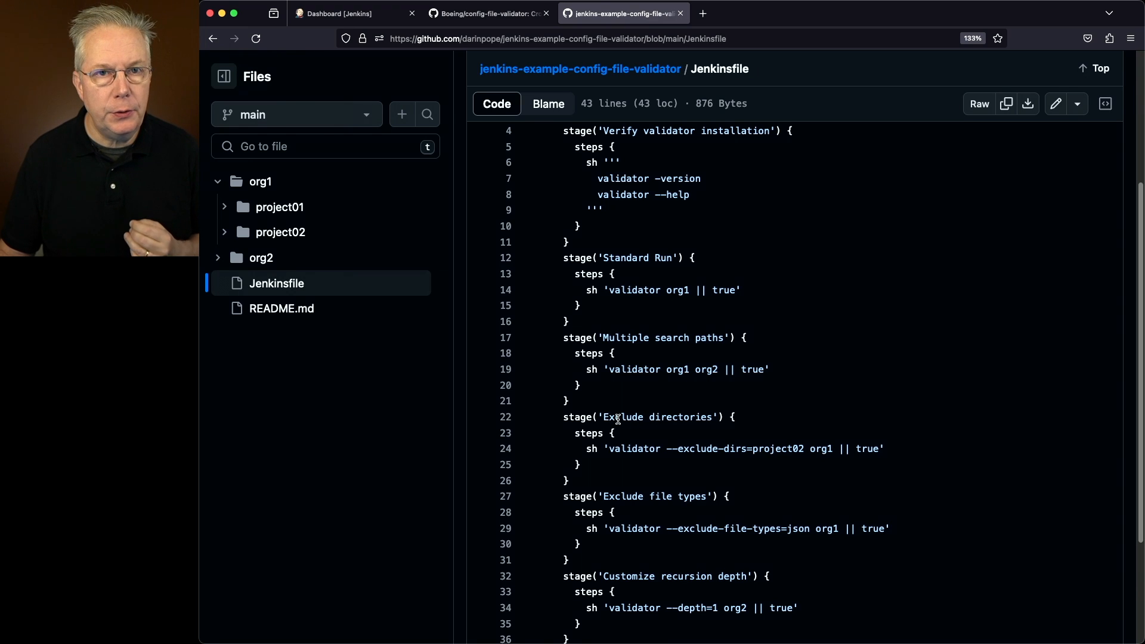
{"action": "mouse_move", "coordinate": [635, 448]}
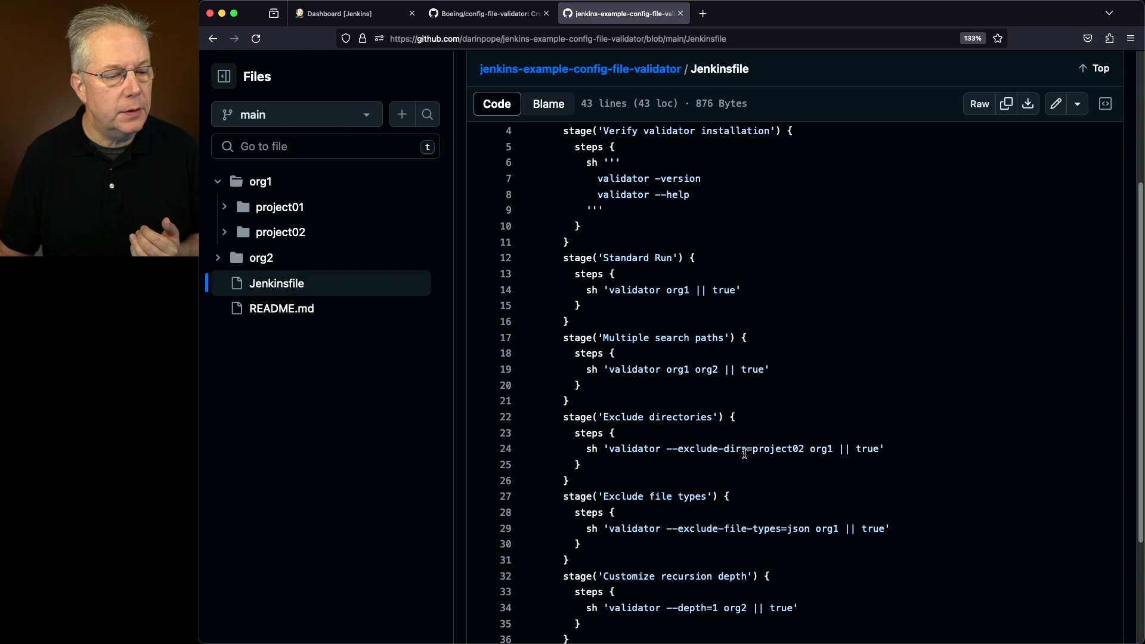
{"action": "mouse_move", "coordinate": [799, 451]}
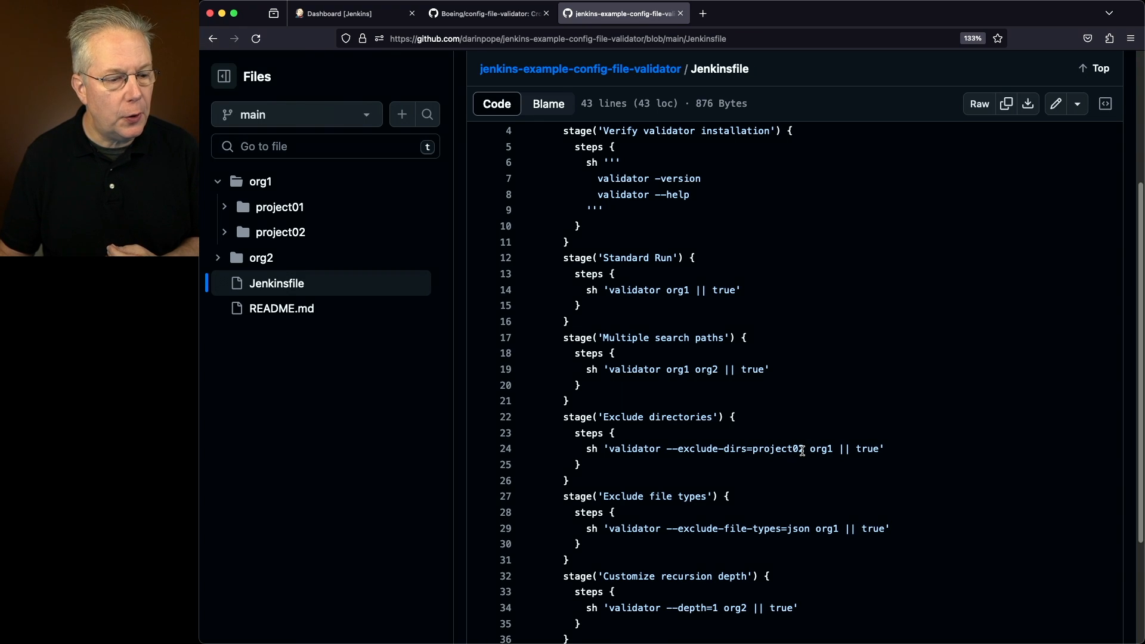
- Point out project02 in the exclude-directories stage, expand org2, then return to the cfv-example job in Jenkins
{"action": "double_click", "coordinate": [780, 449]}
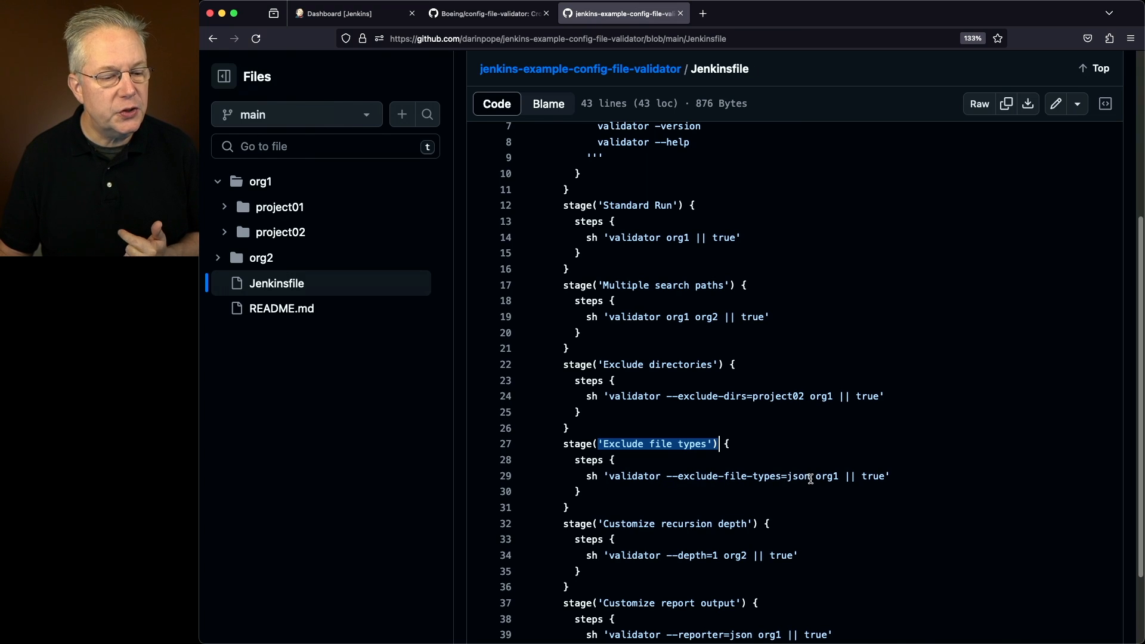
{"action": "mouse_move", "coordinate": [816, 471]}
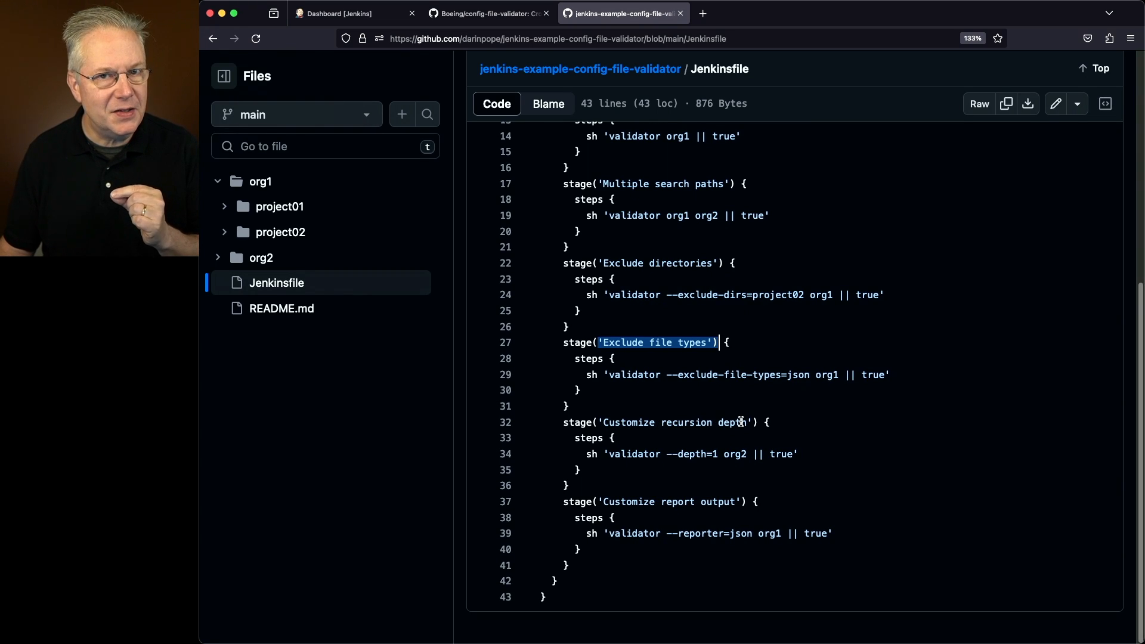
{"action": "left_click", "coordinate": [261, 257]}
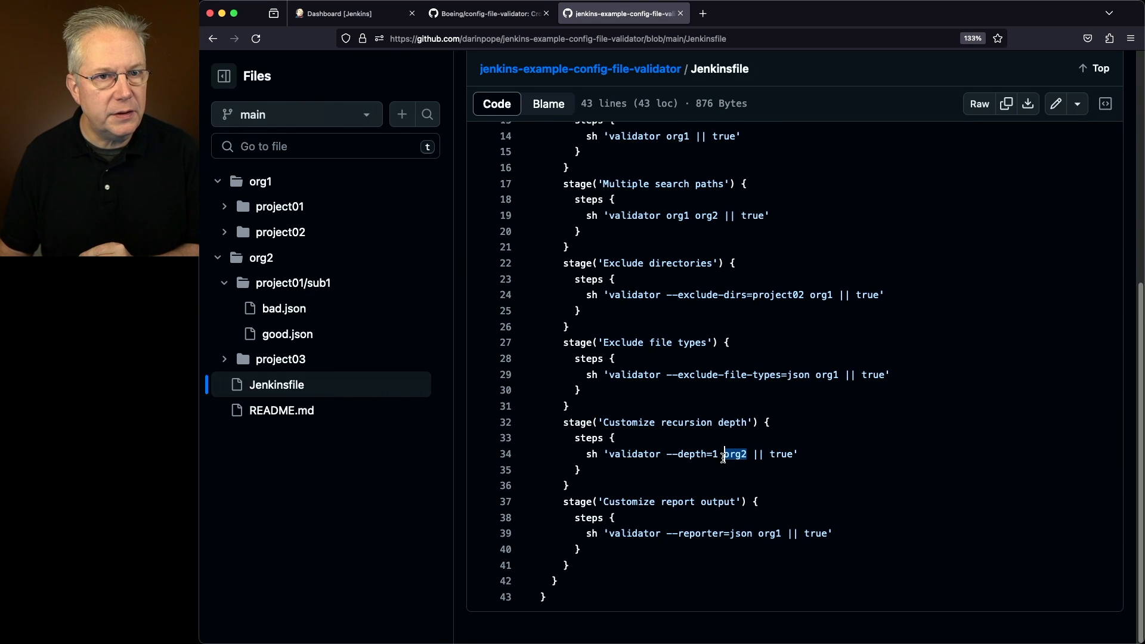
{"action": "mouse_move", "coordinate": [331, 340]}
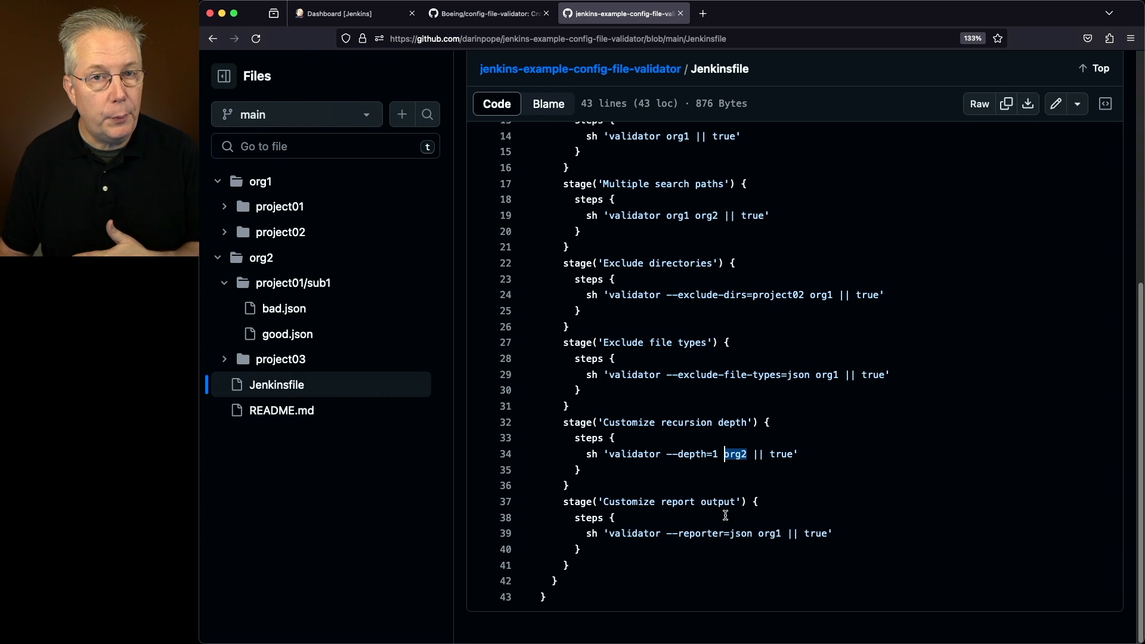
{"action": "mouse_move", "coordinate": [753, 541]}
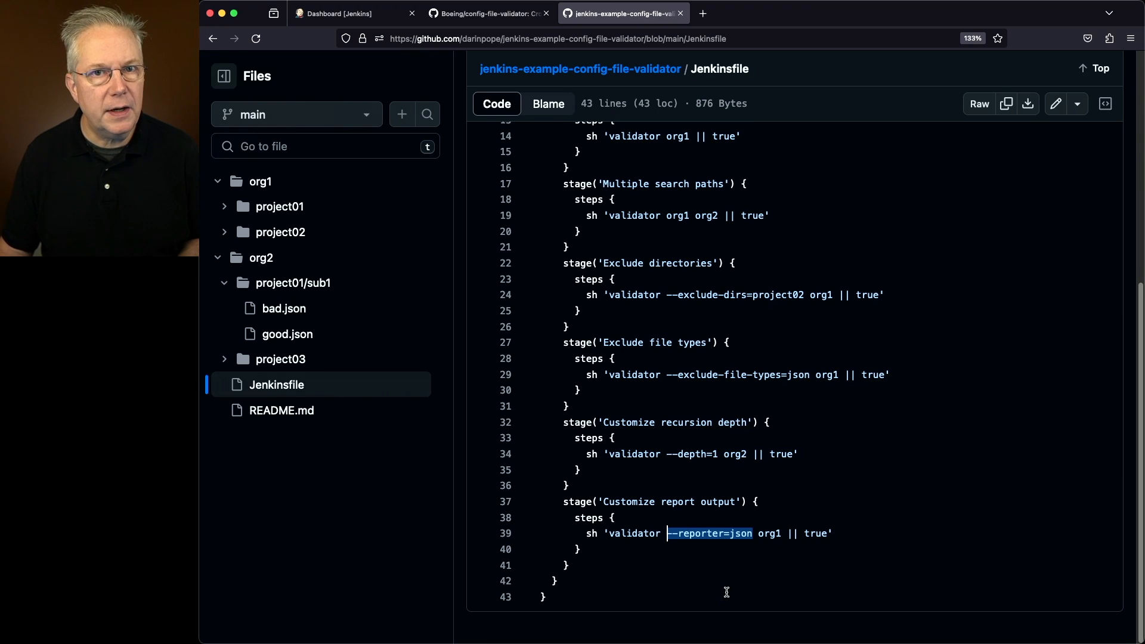
{"action": "left_click", "coordinate": [344, 13]}
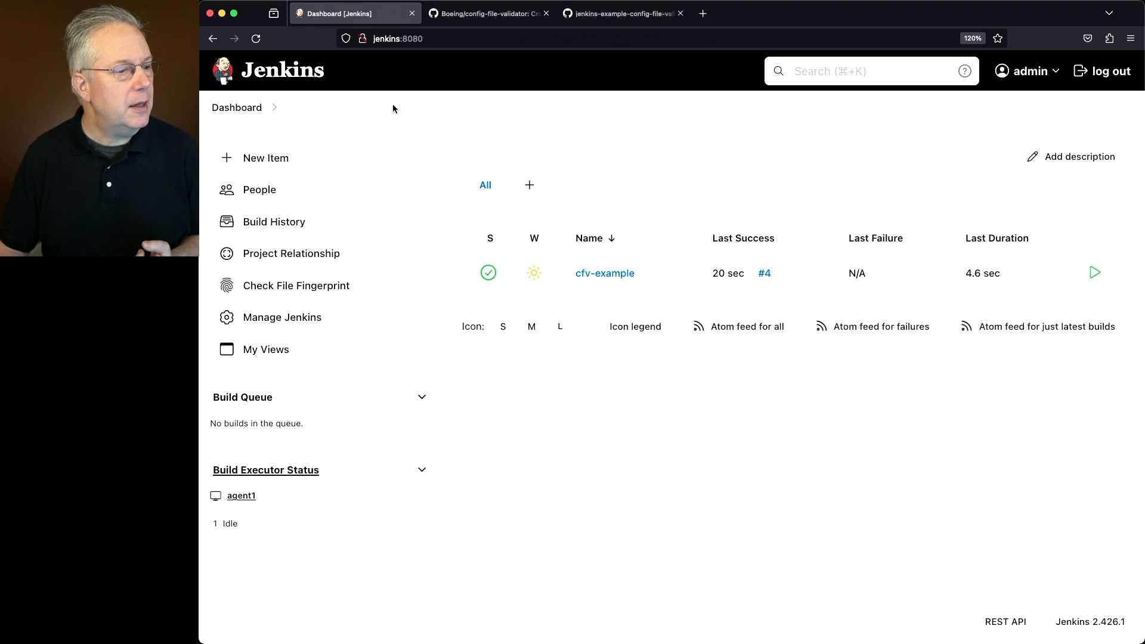
{"action": "left_click", "coordinate": [604, 272]}
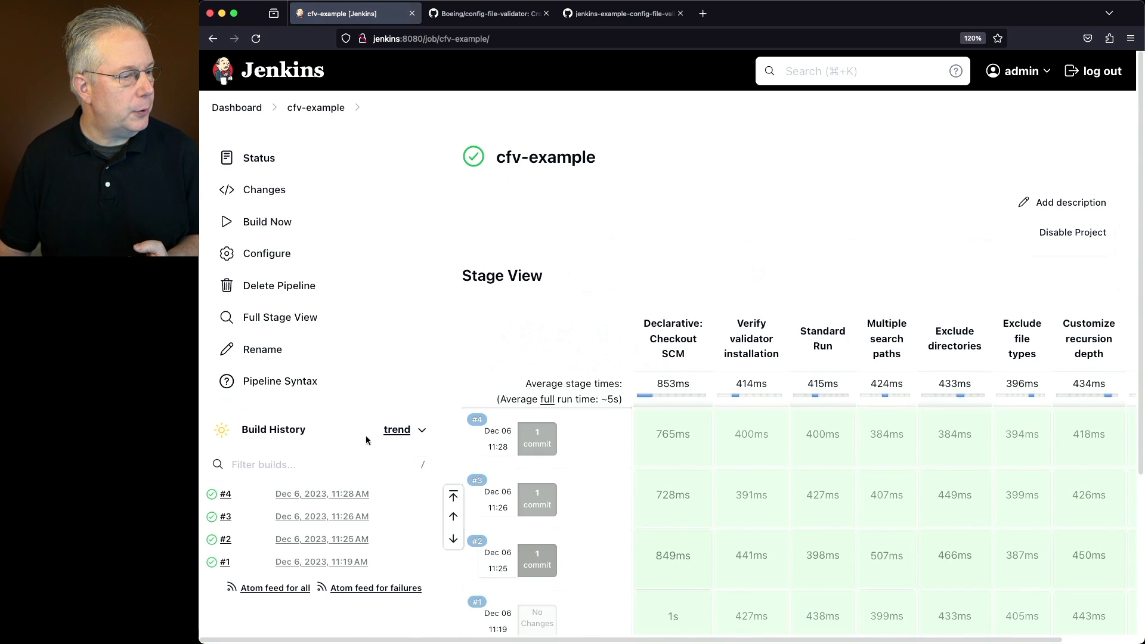
- Review build #4's console output (2 succeeded; 4 succeeded, 1 failed on bad.json), comparing with the Jenkinsfile stages
{"action": "left_click", "coordinate": [226, 492]}
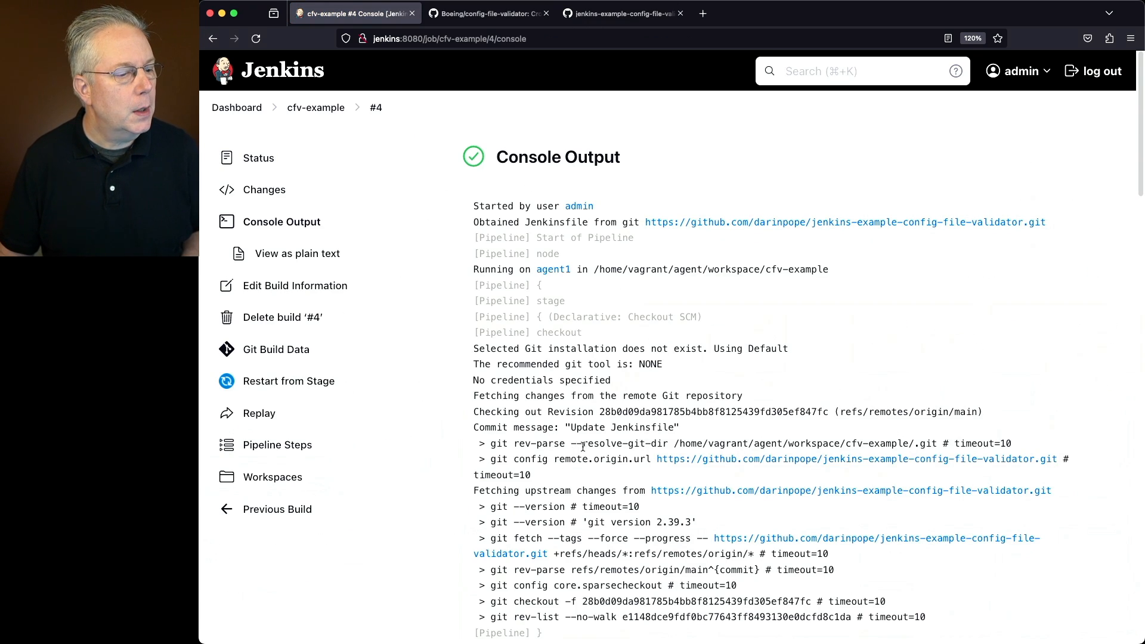
{"action": "scroll", "scroll_direction": "down", "scroll_amount": 3}
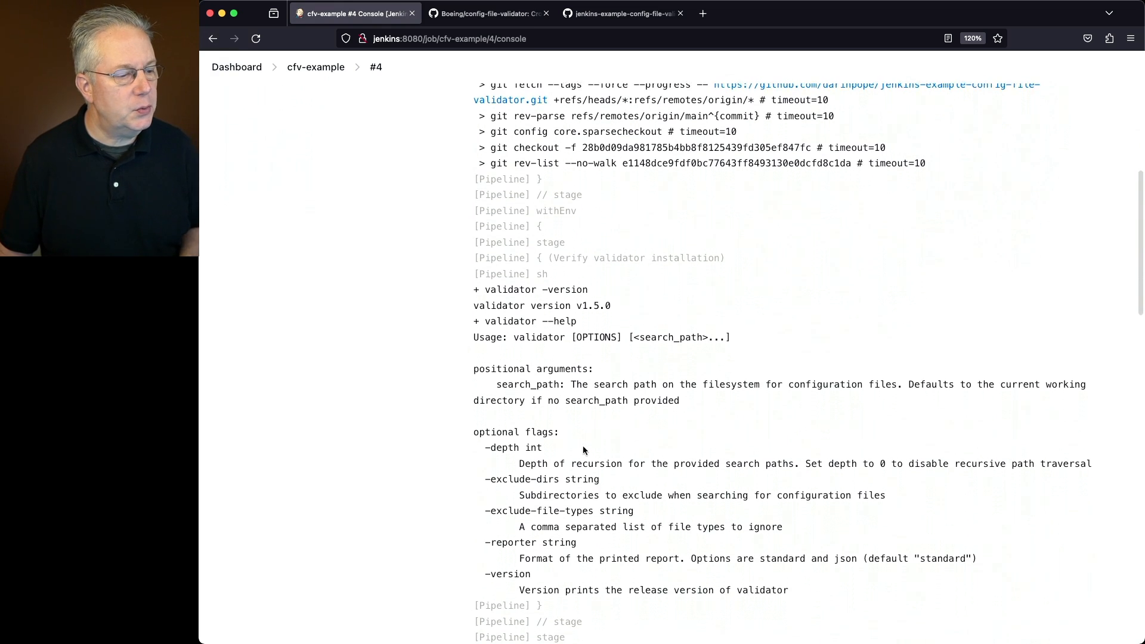
{"action": "scroll", "scroll_direction": "down", "scroll_amount": 3}
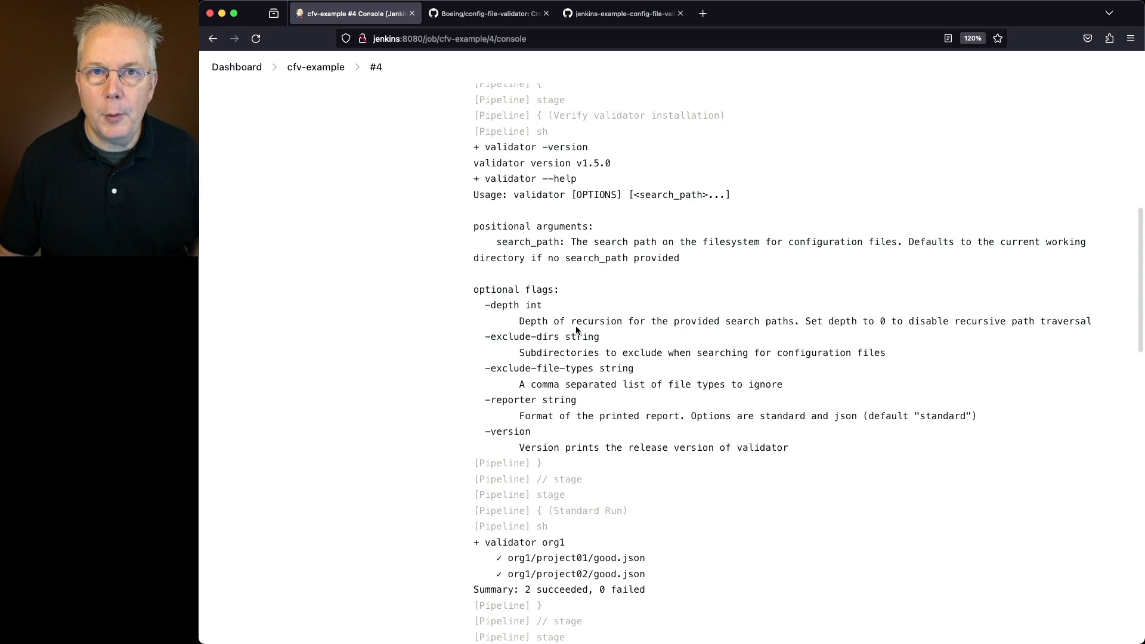
{"action": "mouse_move", "coordinate": [591, 339]}
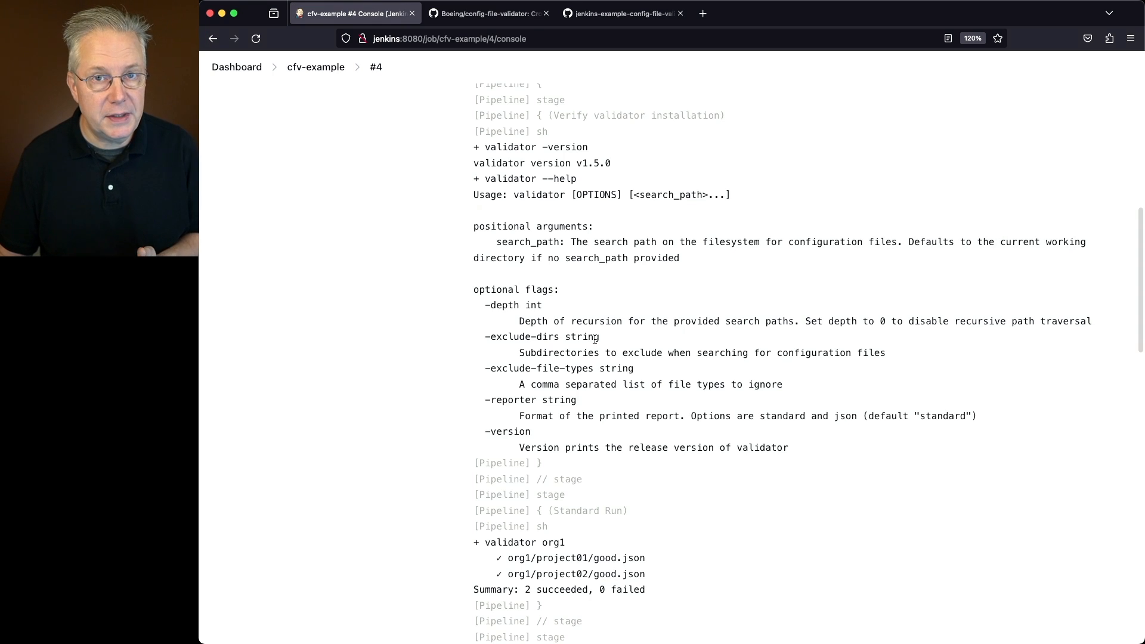
{"action": "scroll", "scroll_direction": "down", "scroll_amount": 3}
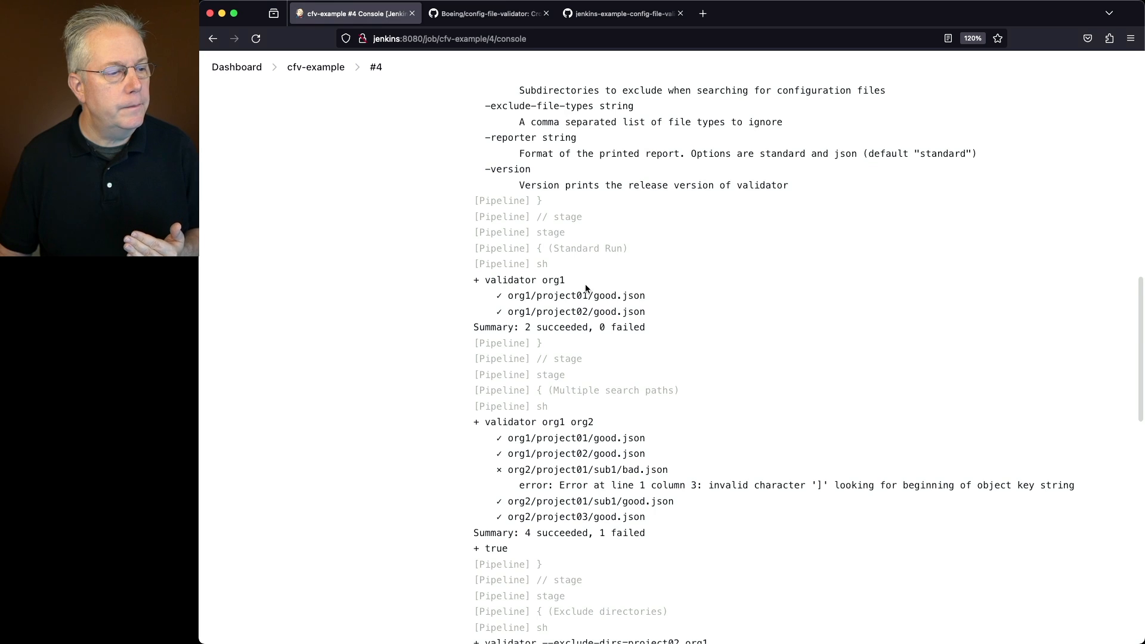
{"action": "mouse_move", "coordinate": [584, 300]}
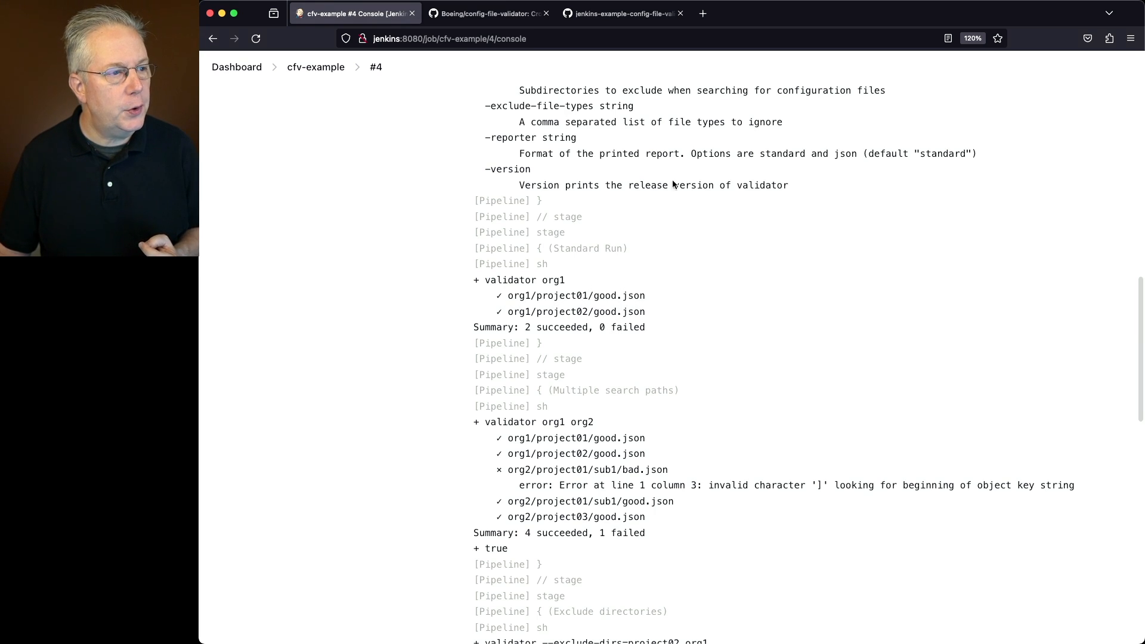
{"action": "left_click", "coordinate": [622, 14]}
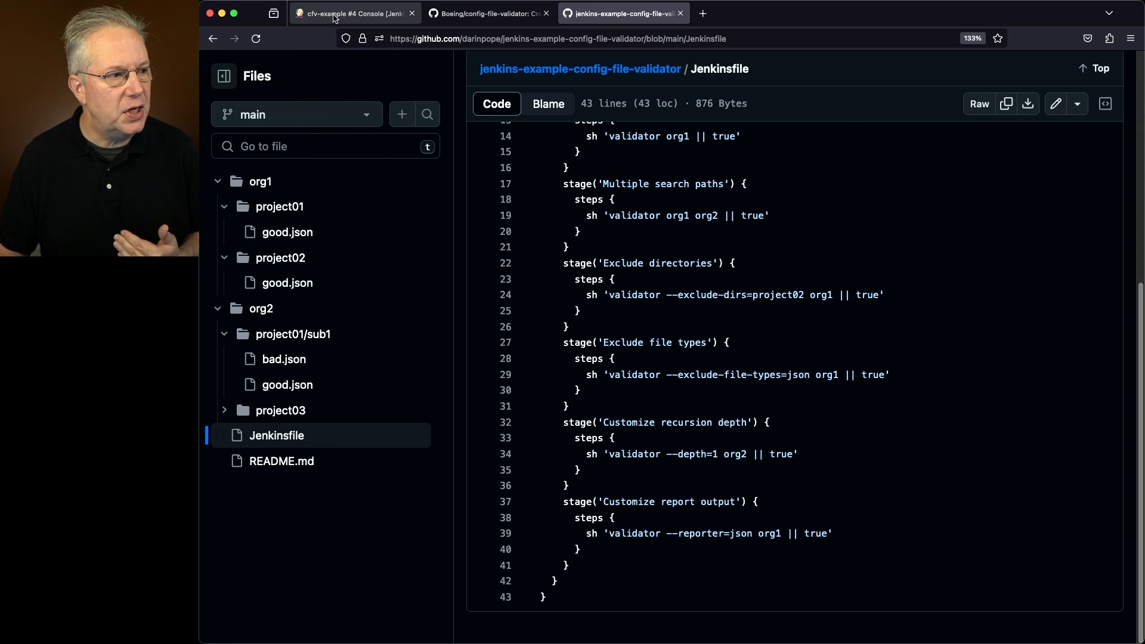
{"action": "left_click", "coordinate": [354, 13]}
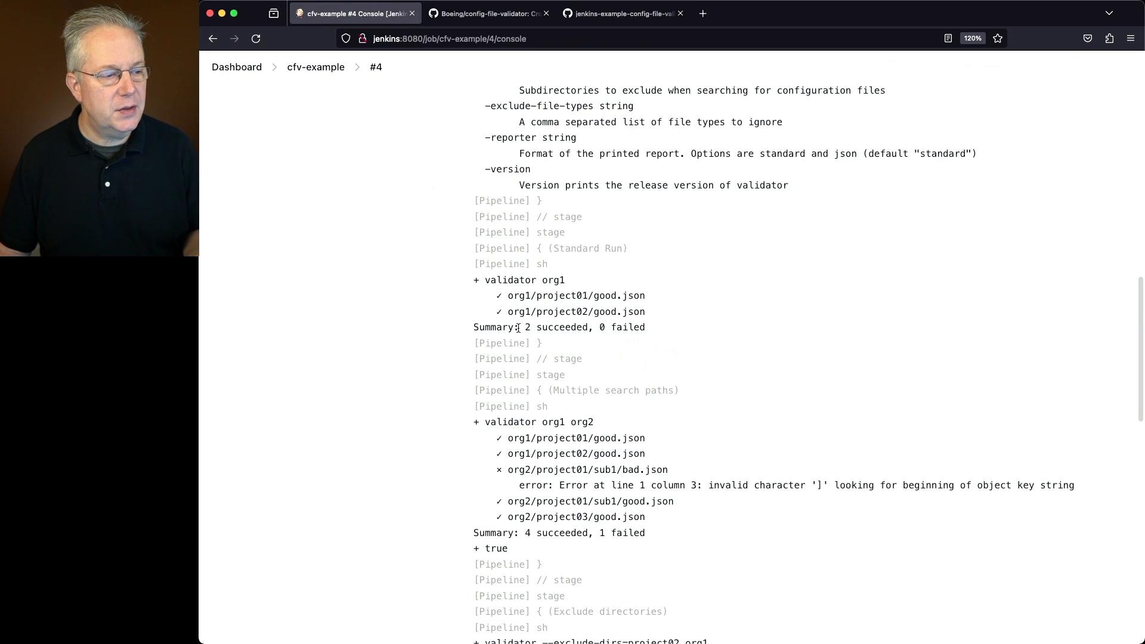
{"action": "scroll", "scroll_direction": "down", "scroll_amount": 3}
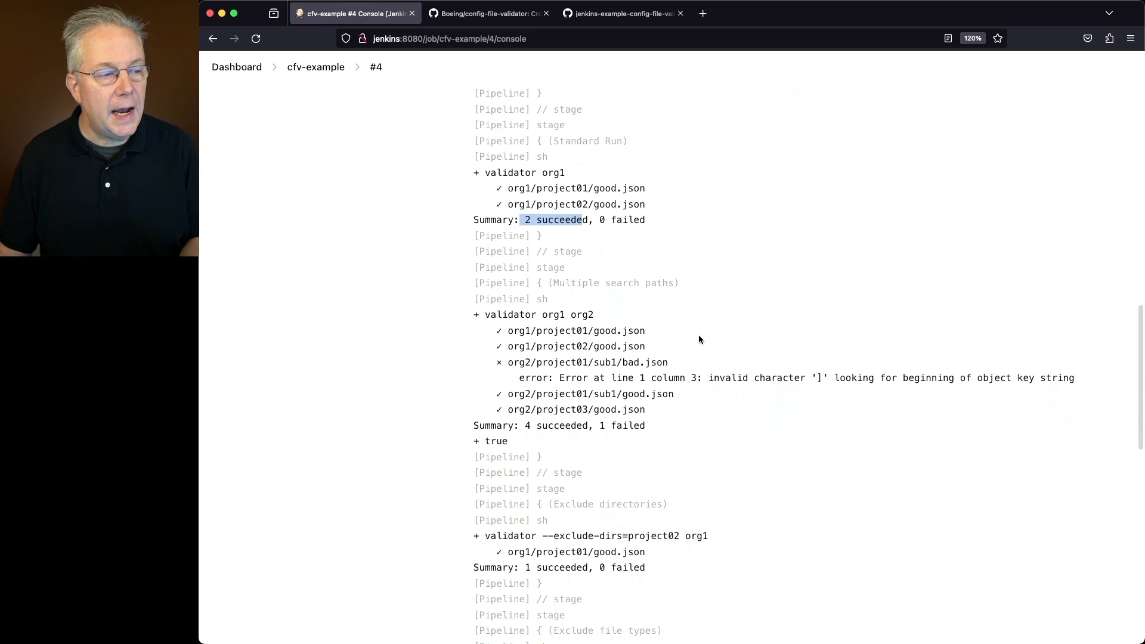
{"action": "scroll", "scroll_direction": "down", "scroll_amount": 3}
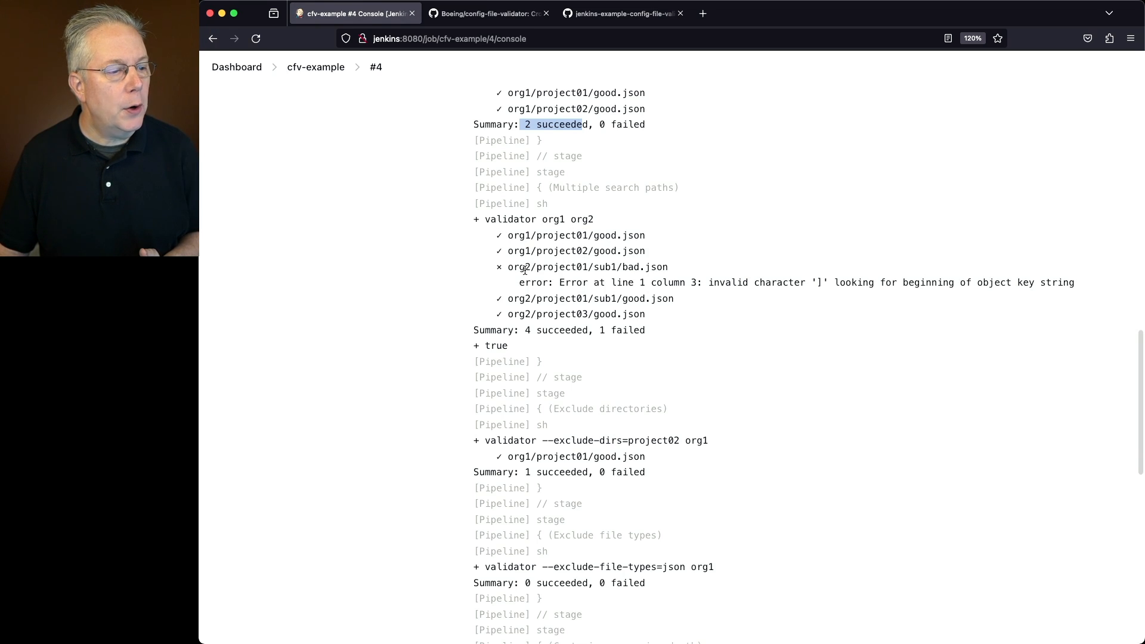
{"action": "mouse_move", "coordinate": [624, 269]}
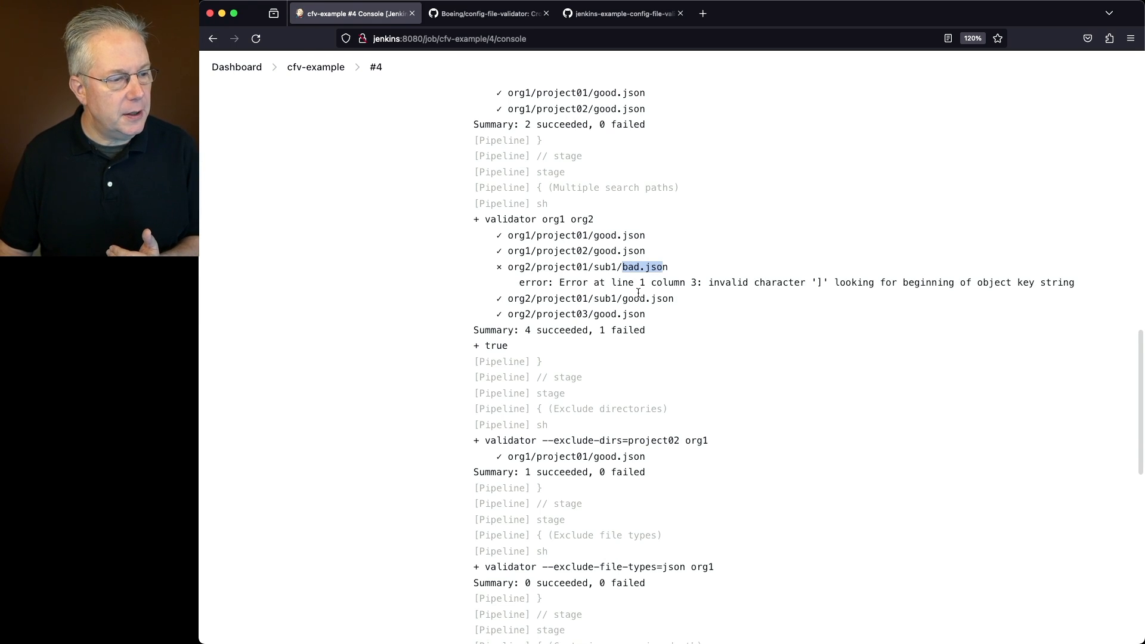
{"action": "mouse_move", "coordinate": [590, 302]}
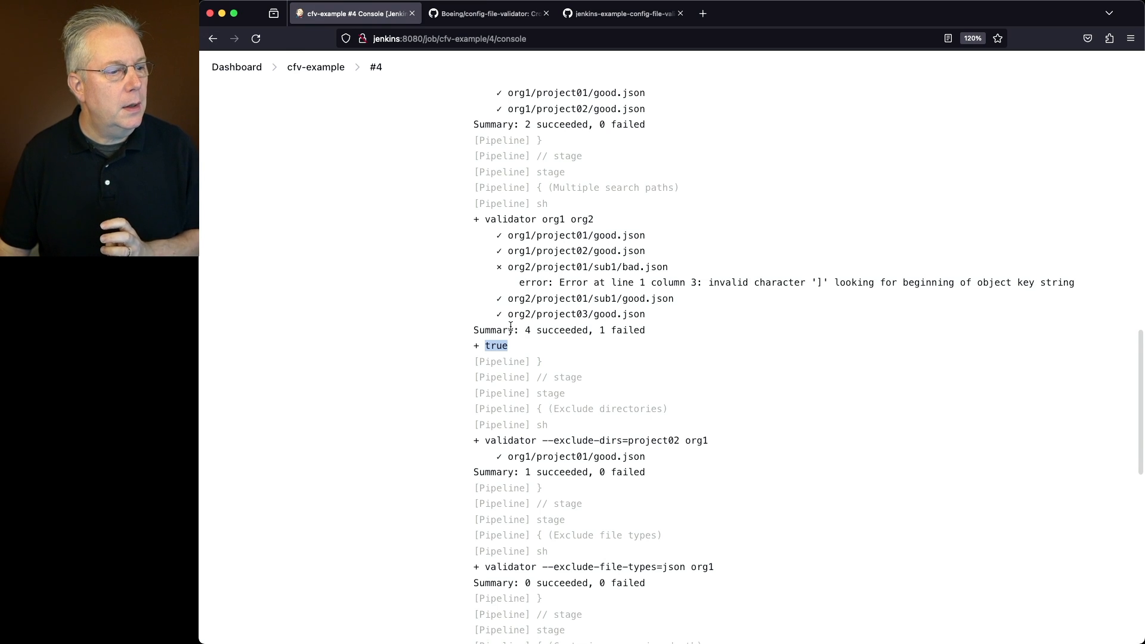
{"action": "scroll", "scroll_direction": "down", "scroll_amount": 3}
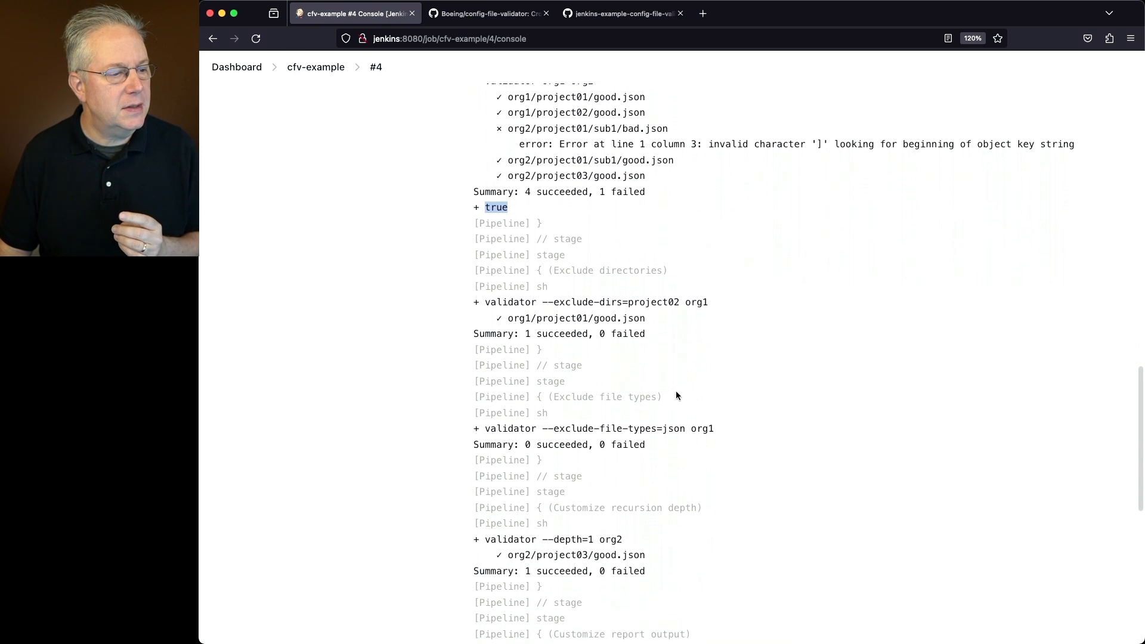
{"action": "scroll", "scroll_direction": "down", "scroll_amount": 3}
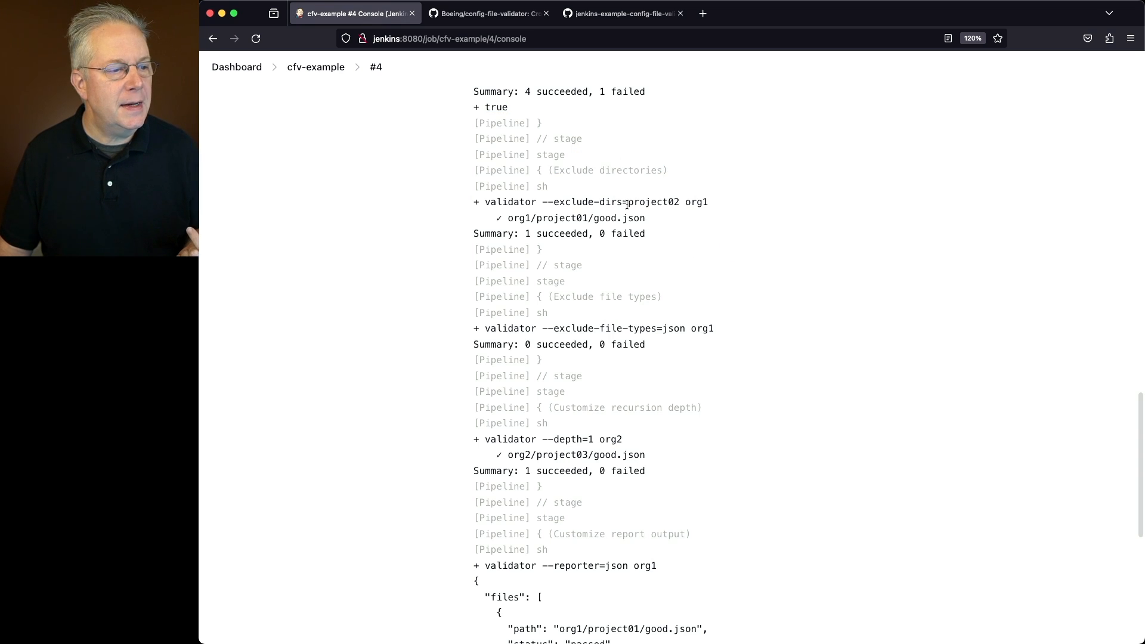
{"action": "double_click", "coordinate": [651, 202]}
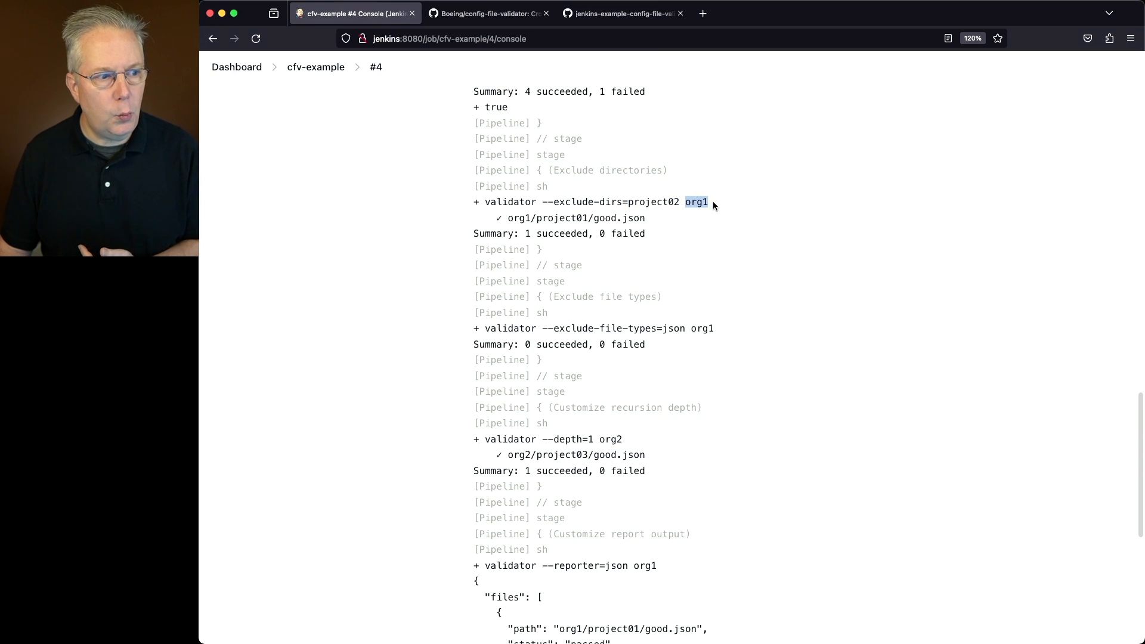
{"action": "mouse_move", "coordinate": [687, 211]}
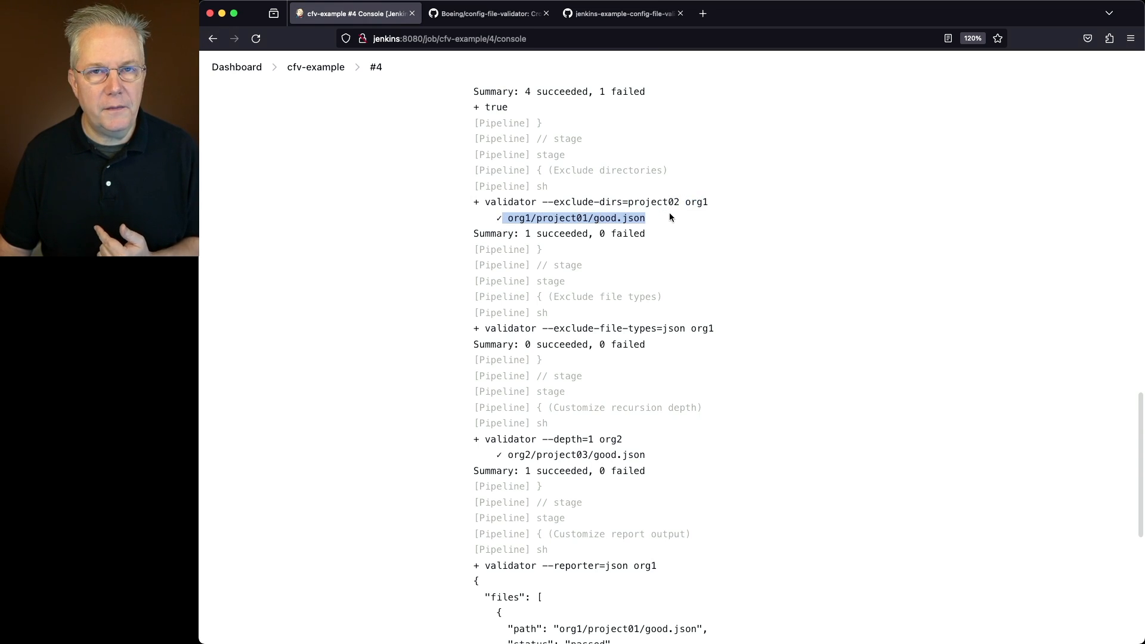
{"action": "scroll", "scroll_direction": "up", "scroll_amount": 3}
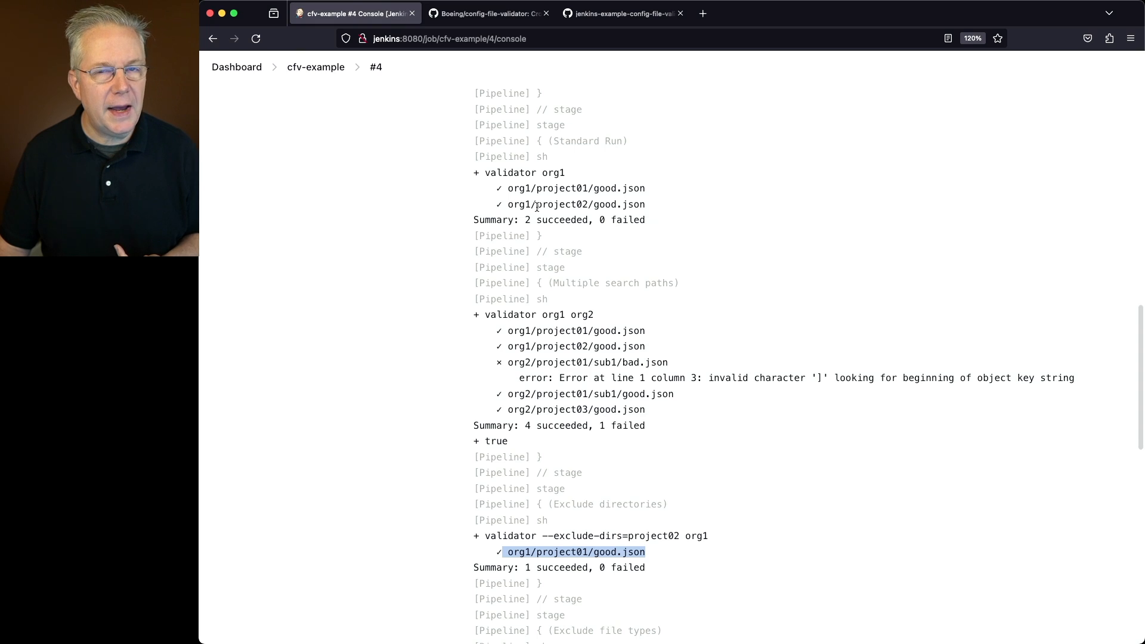
{"action": "scroll", "scroll_direction": "down", "scroll_amount": 3}
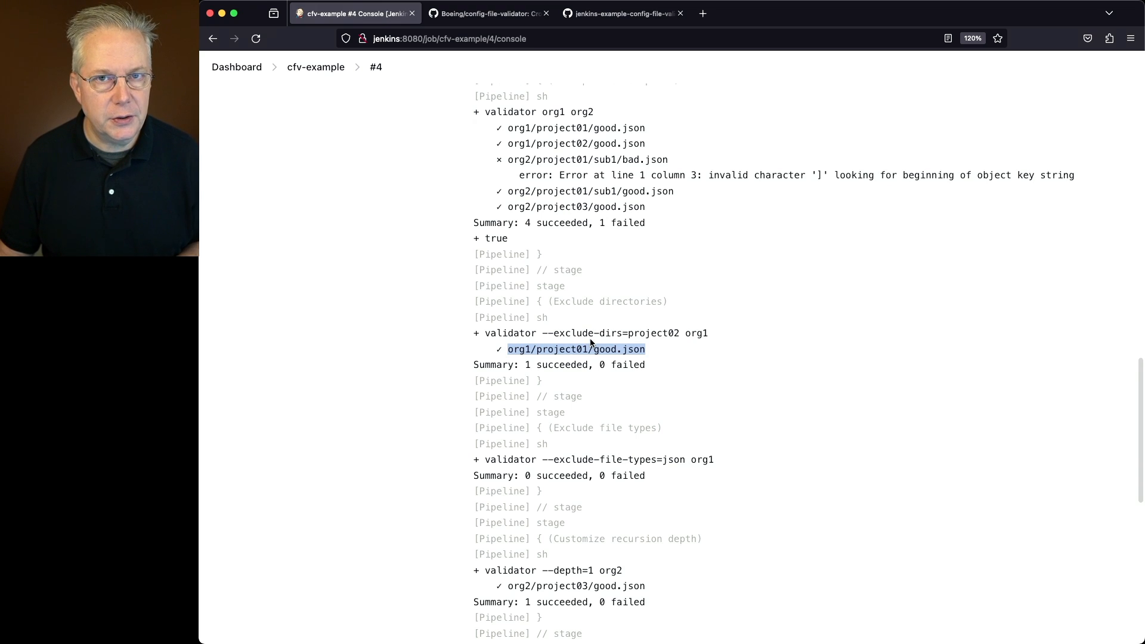
{"action": "scroll", "scroll_direction": "down", "scroll_amount": 3}
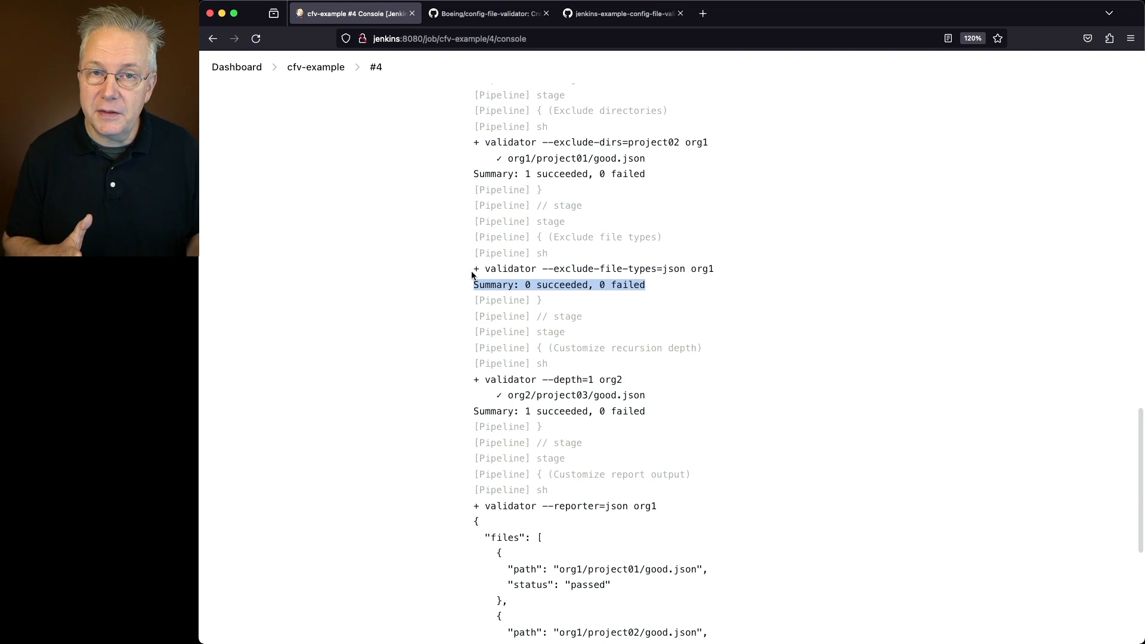
{"action": "scroll", "scroll_direction": "down", "scroll_amount": 3}
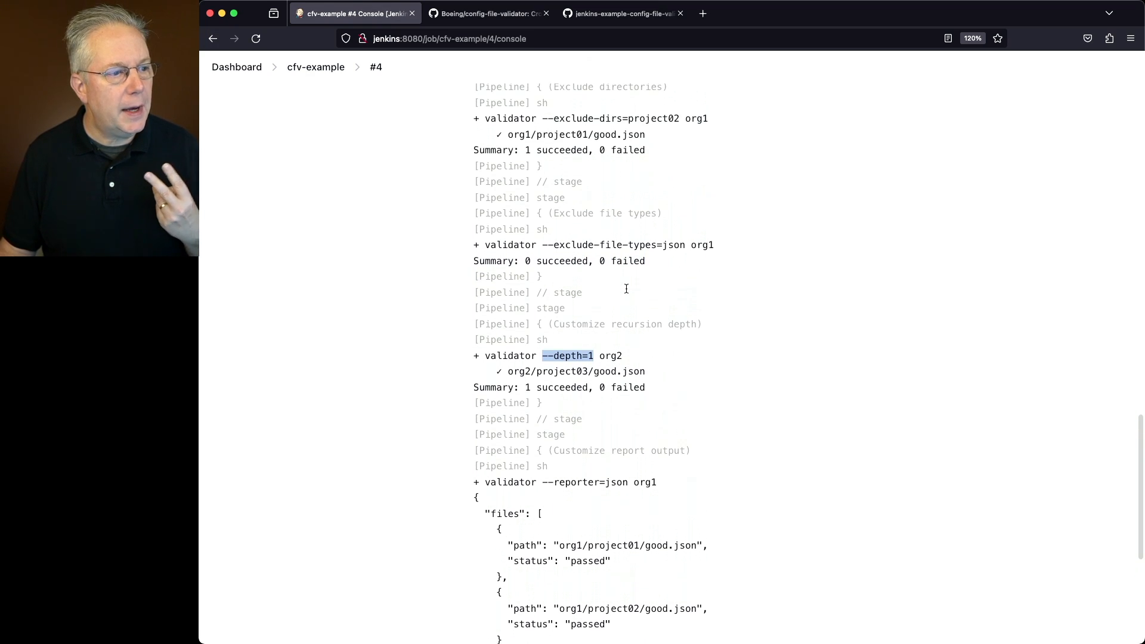
{"action": "scroll", "scroll_direction": "up", "scroll_amount": 3}
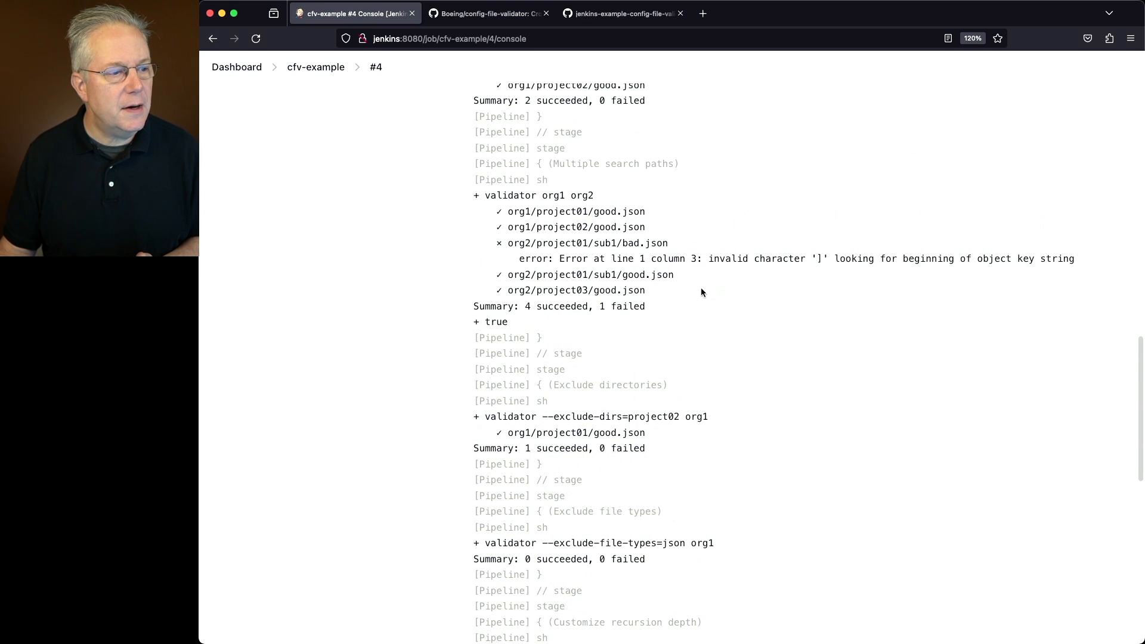
{"action": "left_click_drag", "start_coordinate": [485, 242], "coordinate": [645, 290]}
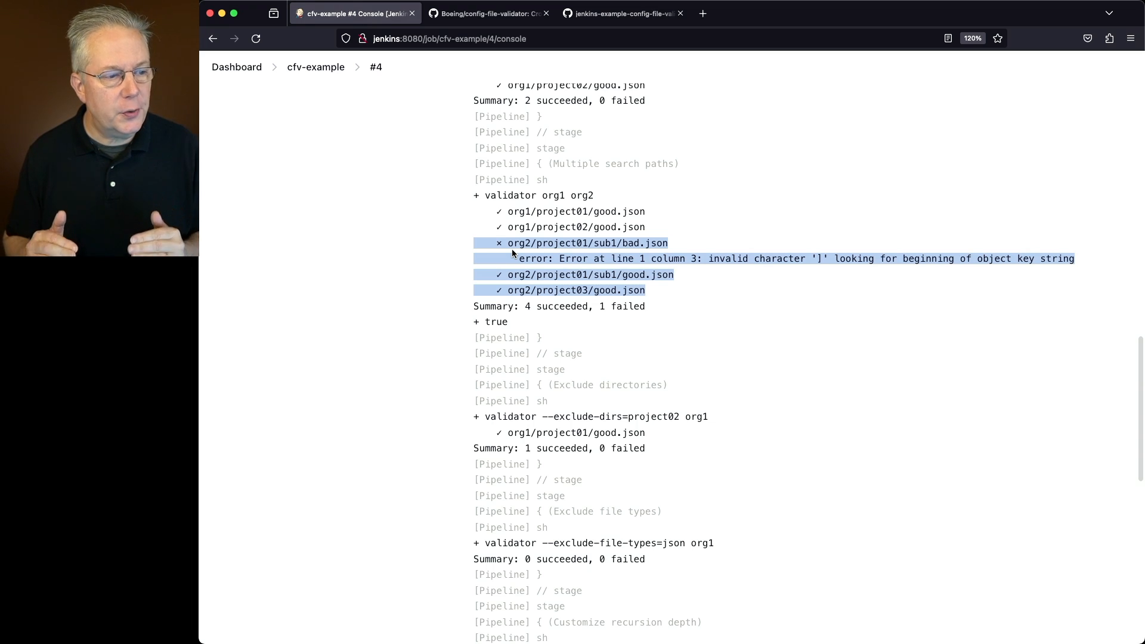
{"action": "scroll", "scroll_direction": "down", "scroll_amount": 3}
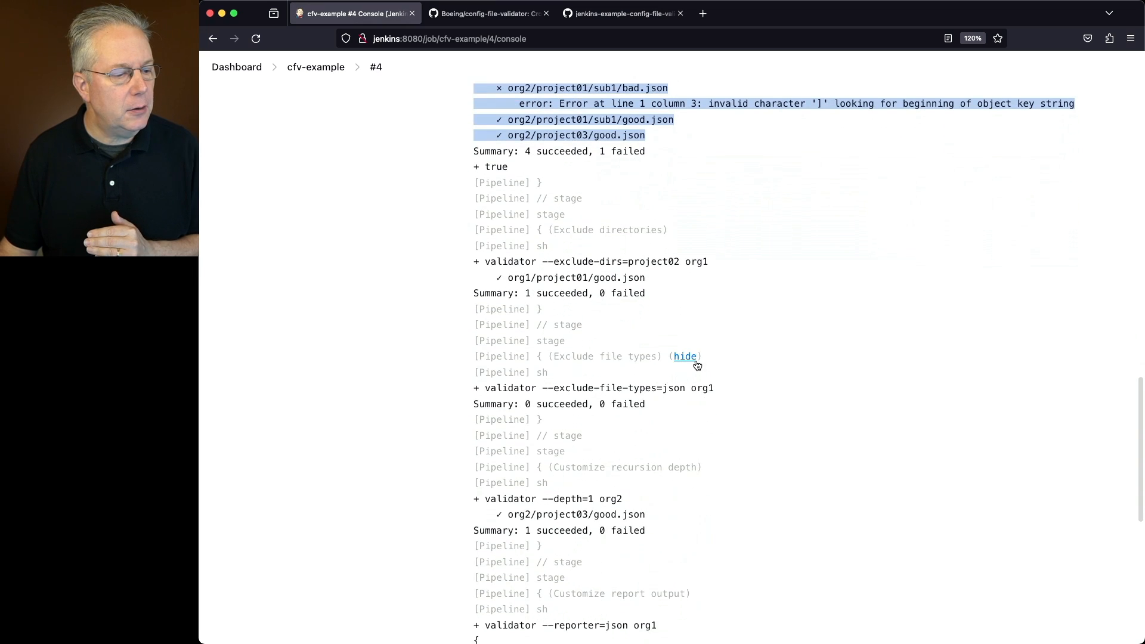
{"action": "scroll", "scroll_direction": "down", "scroll_amount": 3}
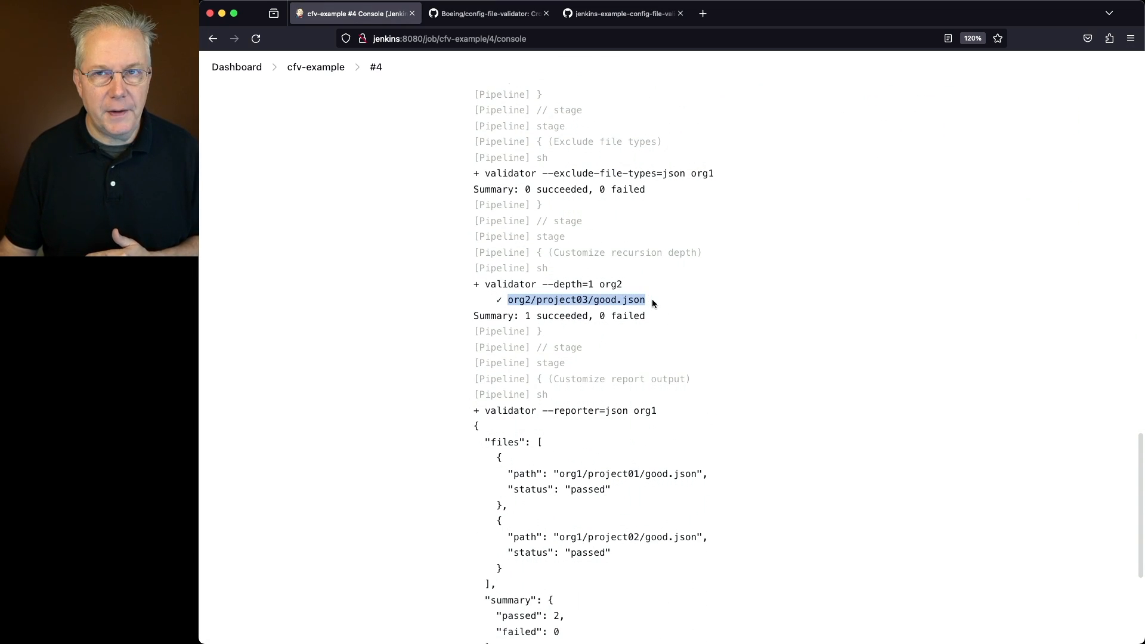
{"action": "scroll", "scroll_direction": "down", "scroll_amount": 3}
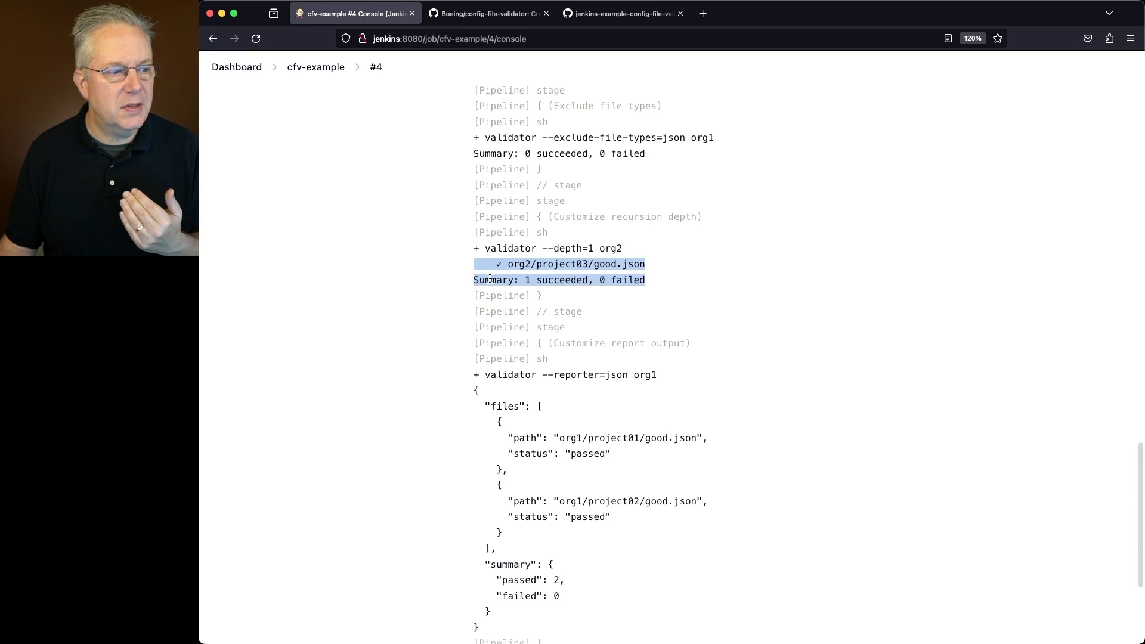
{"action": "scroll", "scroll_direction": "down", "scroll_amount": 3}
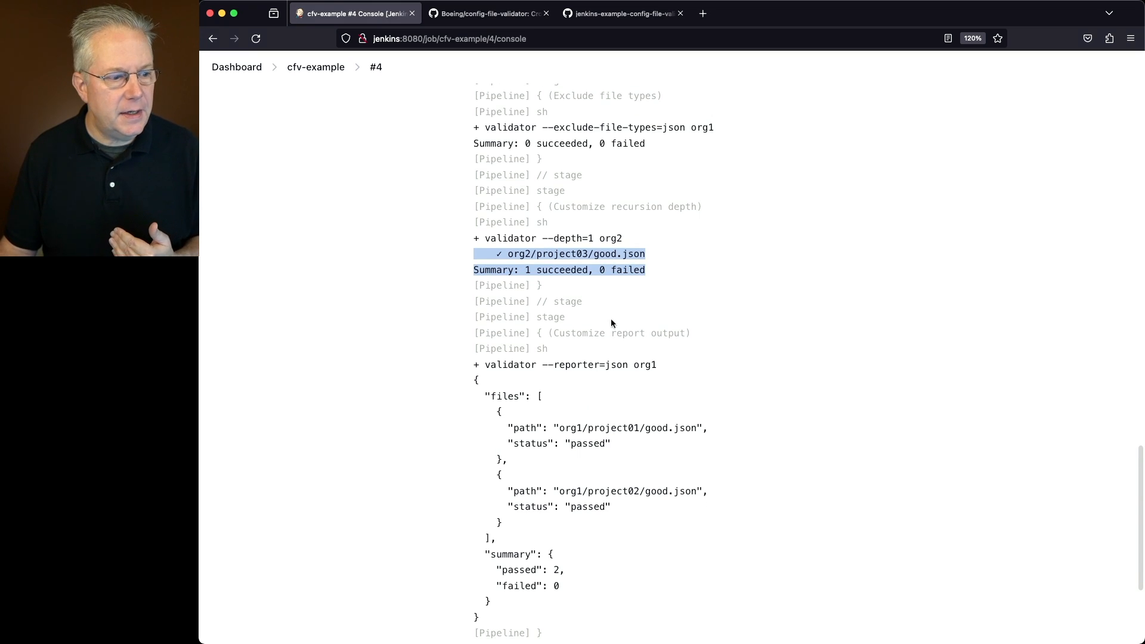
{"action": "scroll", "scroll_direction": "down", "scroll_amount": 3}
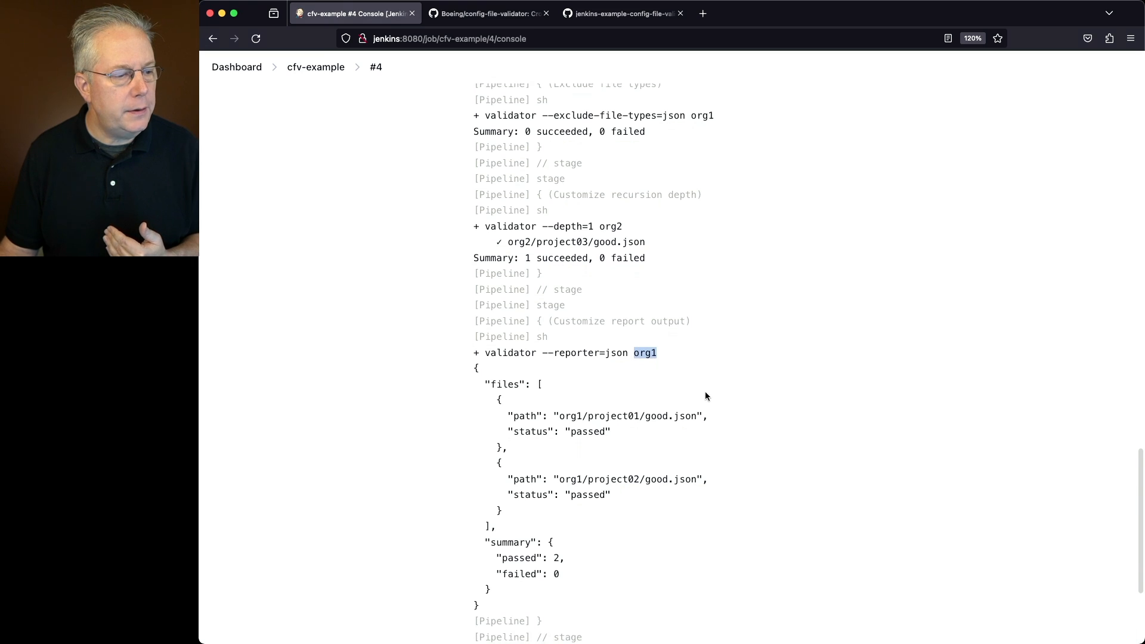
{"action": "scroll", "scroll_direction": "down", "scroll_amount": 3}
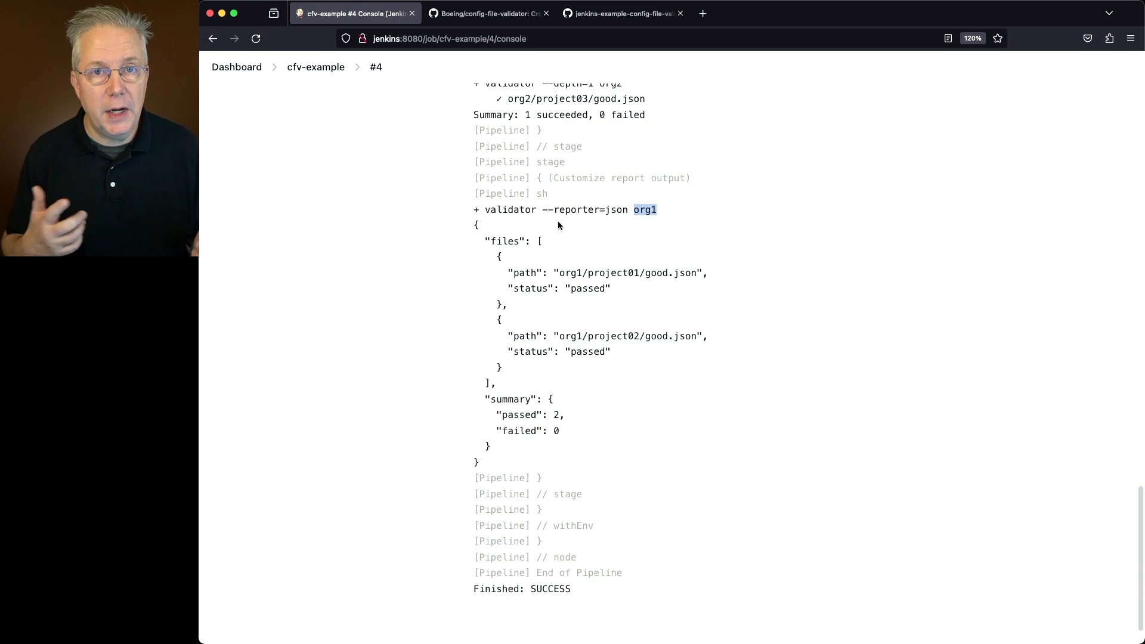